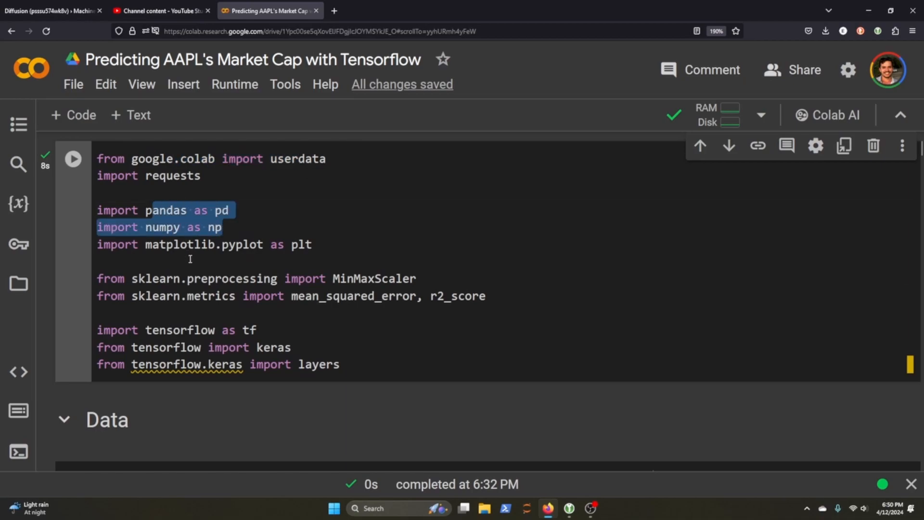
Step: Review the notebook's data-fetching code, highlighting the data provider name in the endpoint URL
click(369, 296)
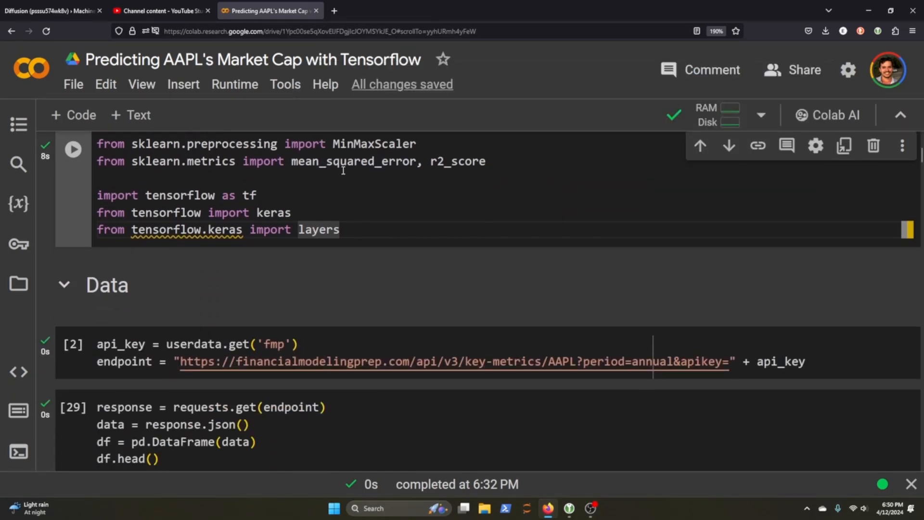
scroll(down, 3)
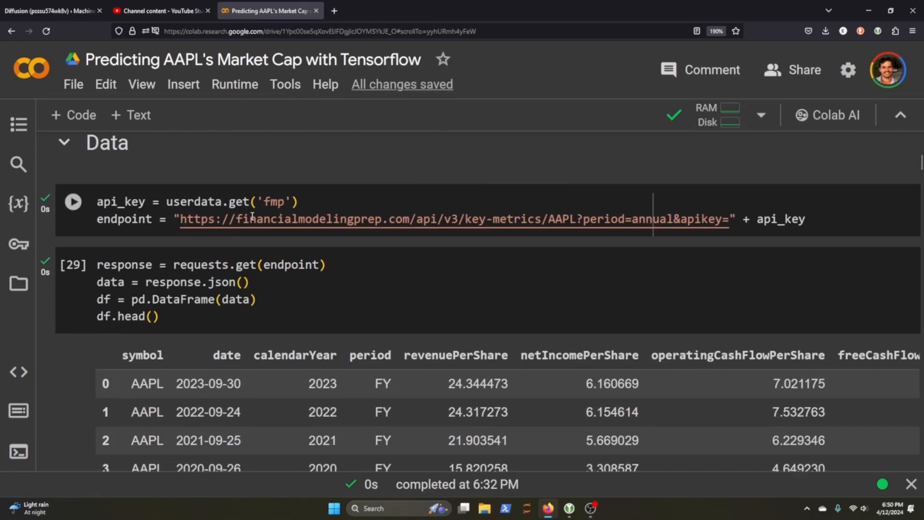
double_click(280, 219)
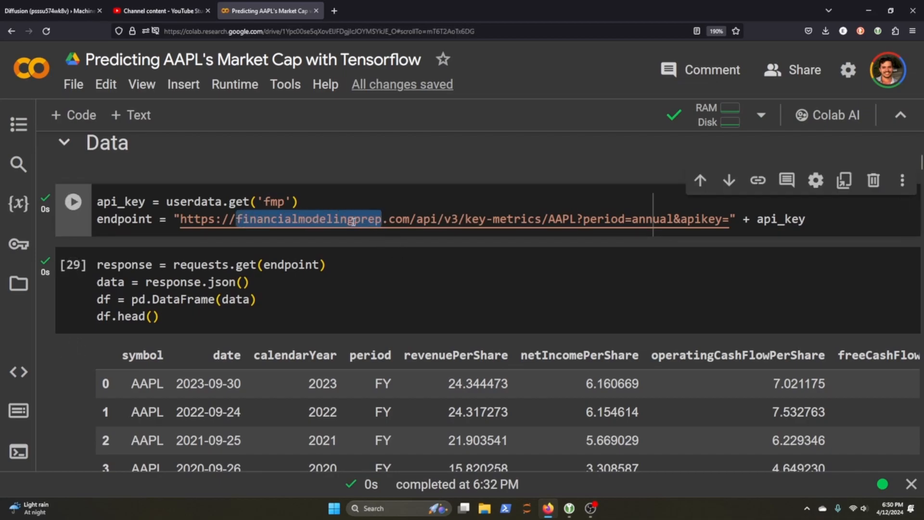
mouse_move(639, 229)
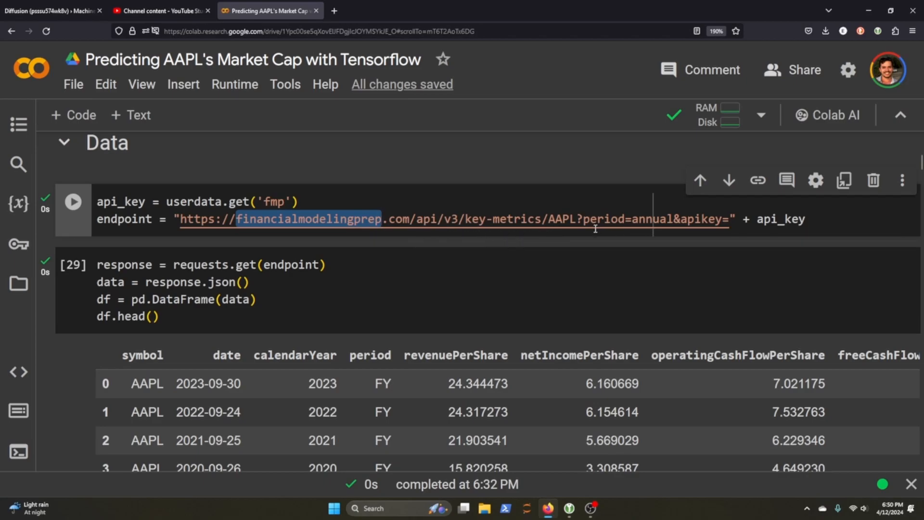
mouse_move(528, 219)
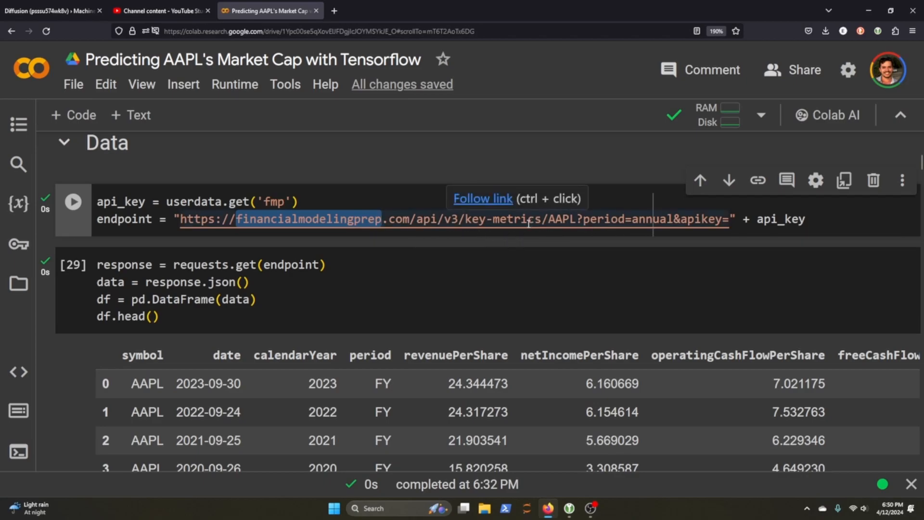
mouse_move(526, 242)
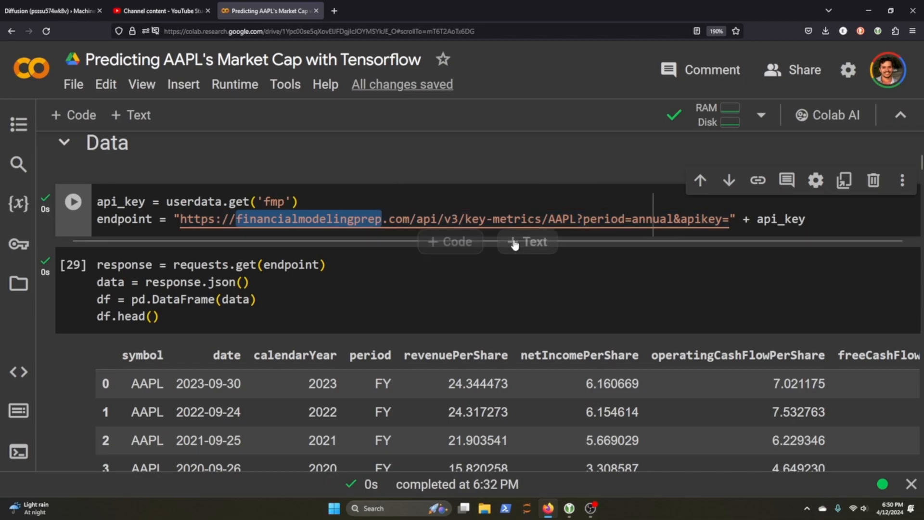
mouse_move(354, 219)
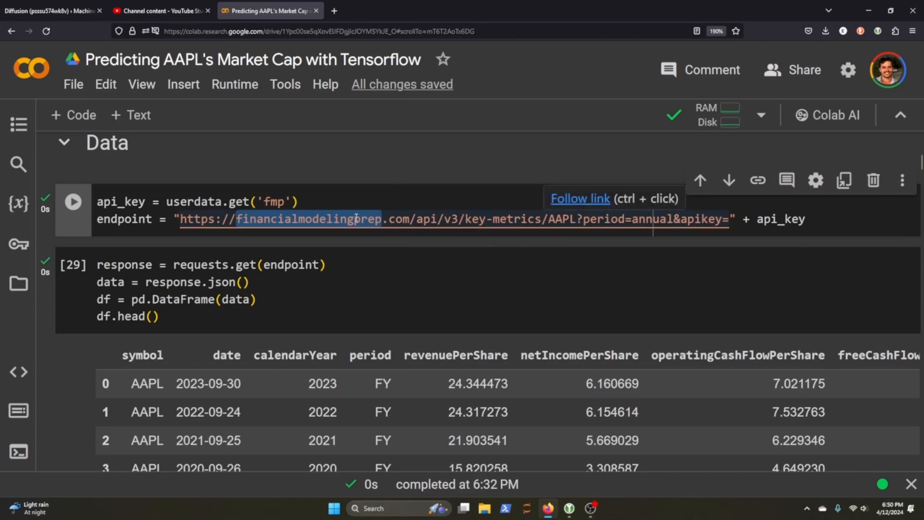
mouse_move(351, 247)
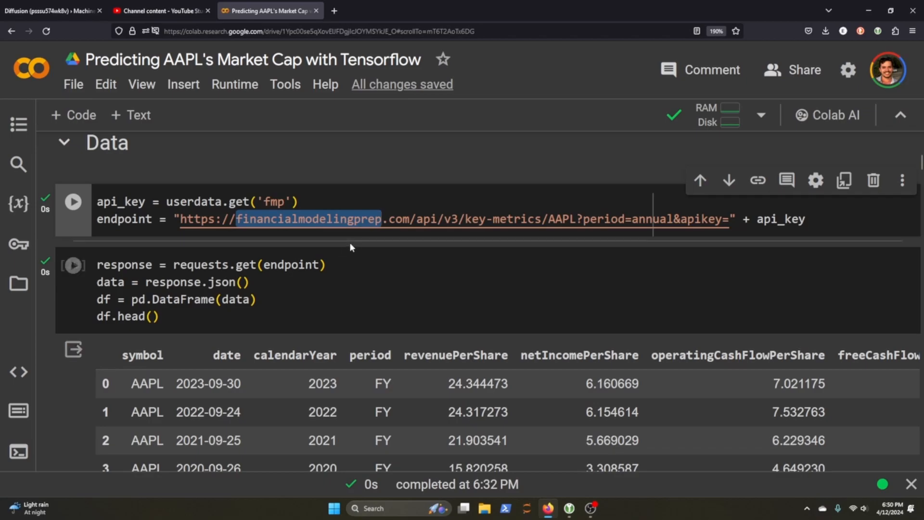
mouse_move(354, 227)
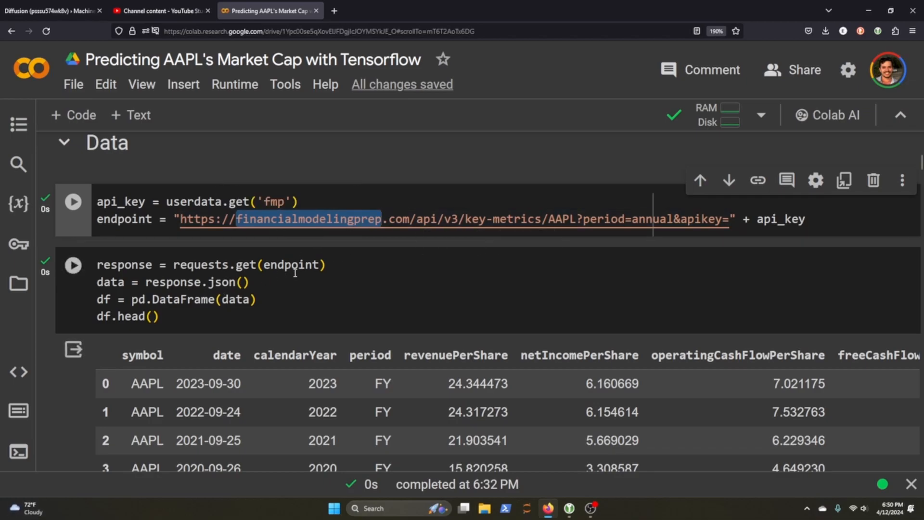
scroll(down, 3)
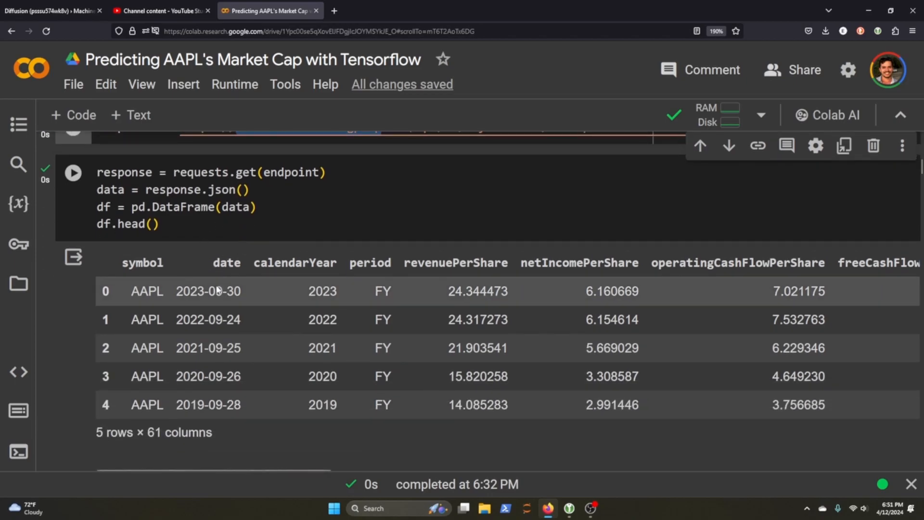
mouse_move(134, 451)
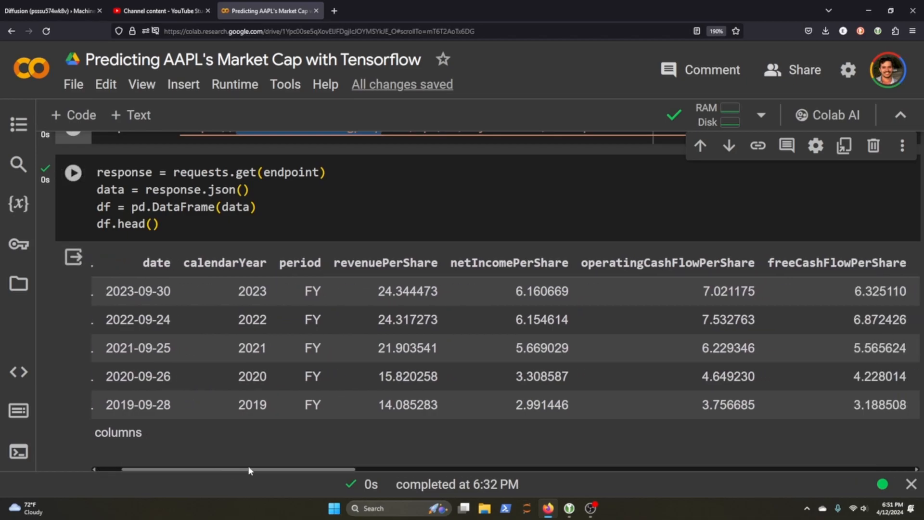
scroll(right, 3)
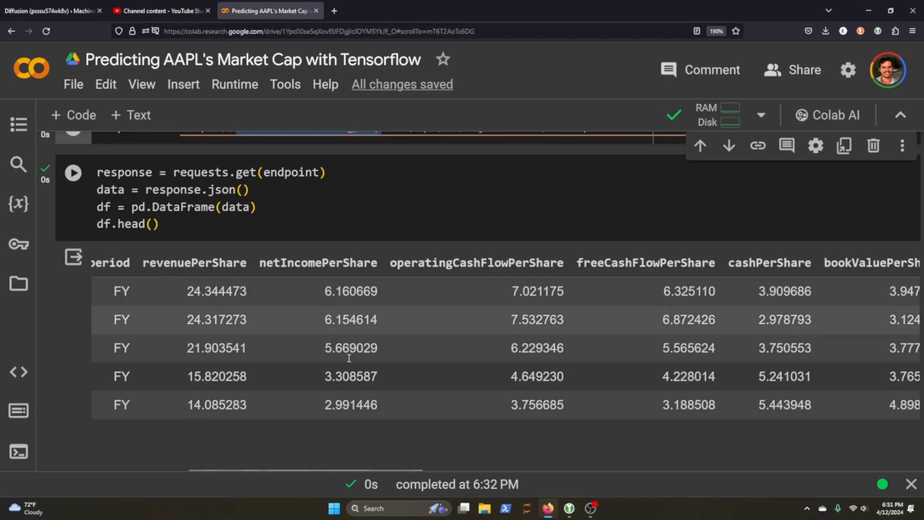
scroll(right, 3)
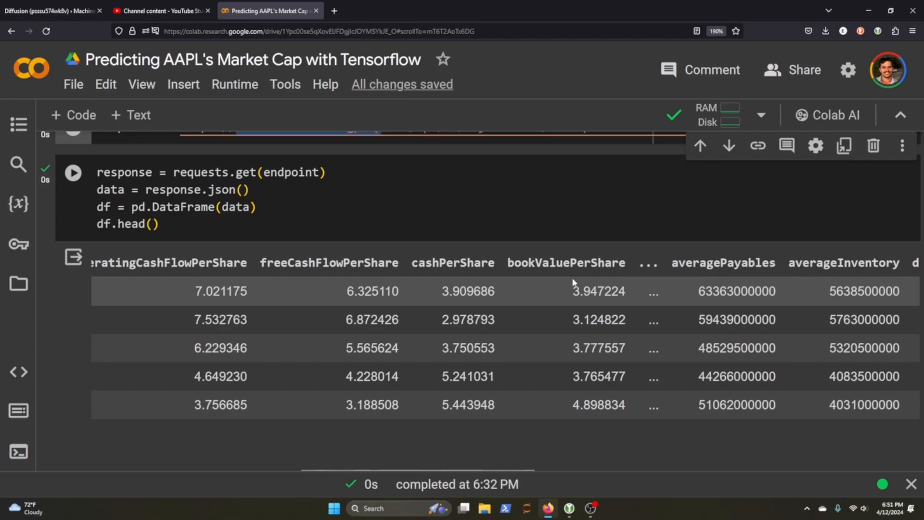
scroll(right, 3)
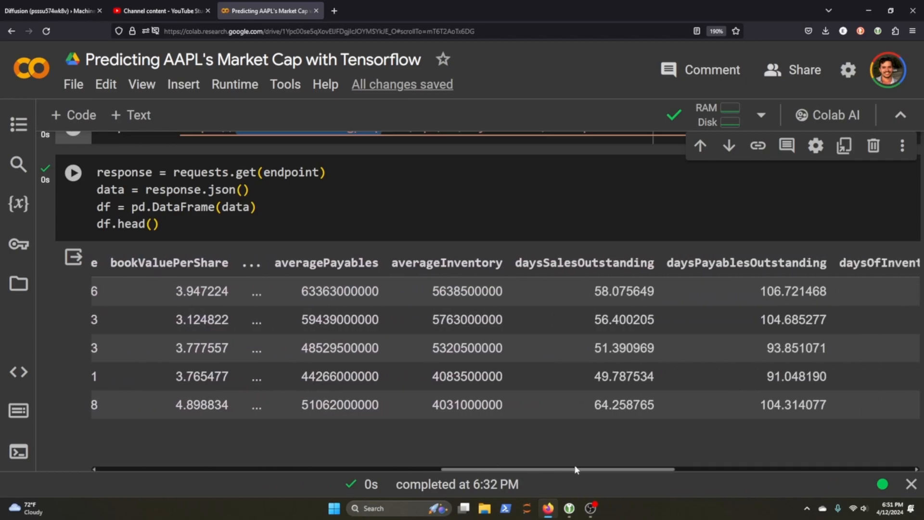
scroll(right, 3)
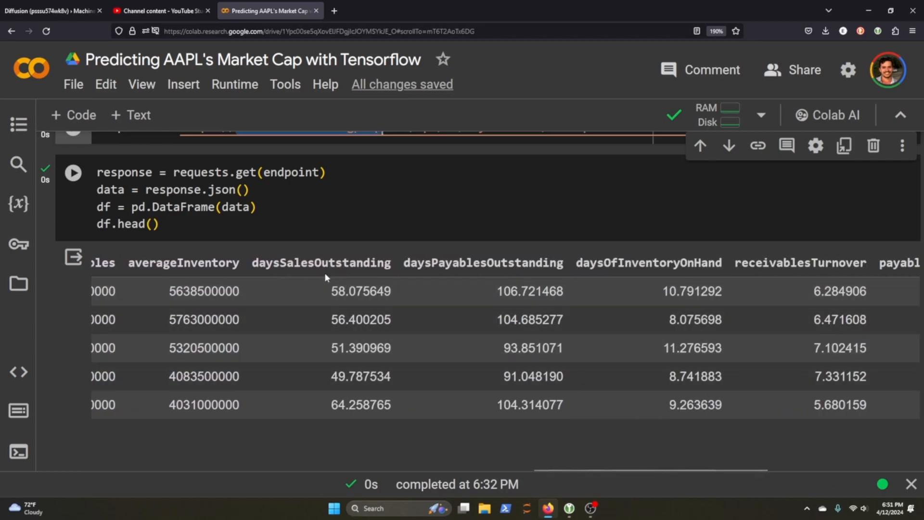
mouse_move(554, 278)
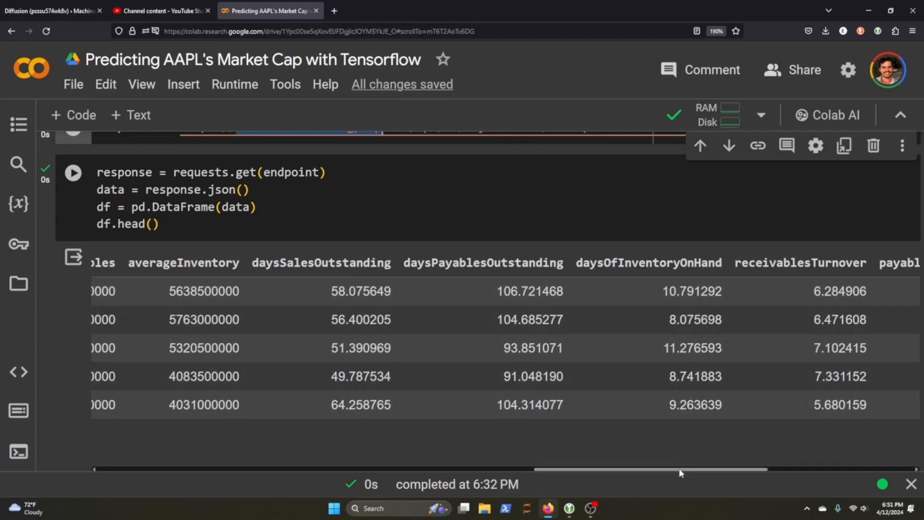
scroll(right, 3)
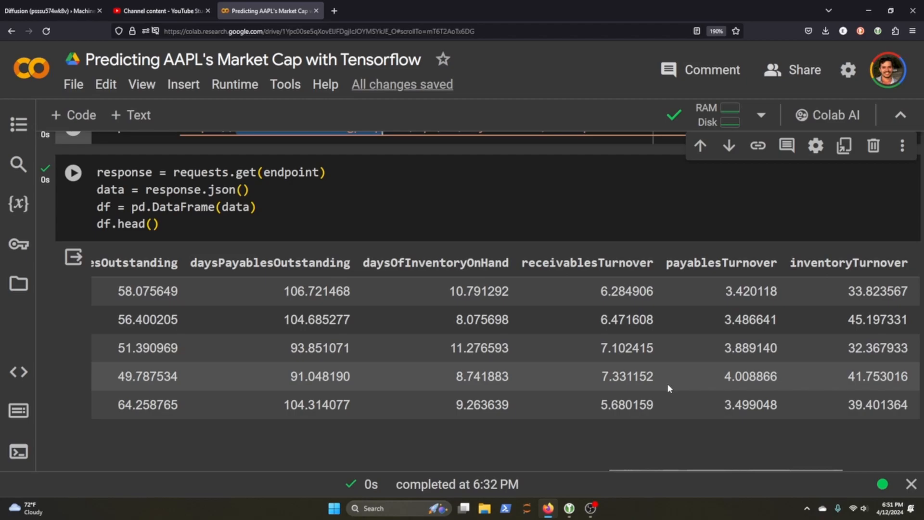
mouse_move(739, 430)
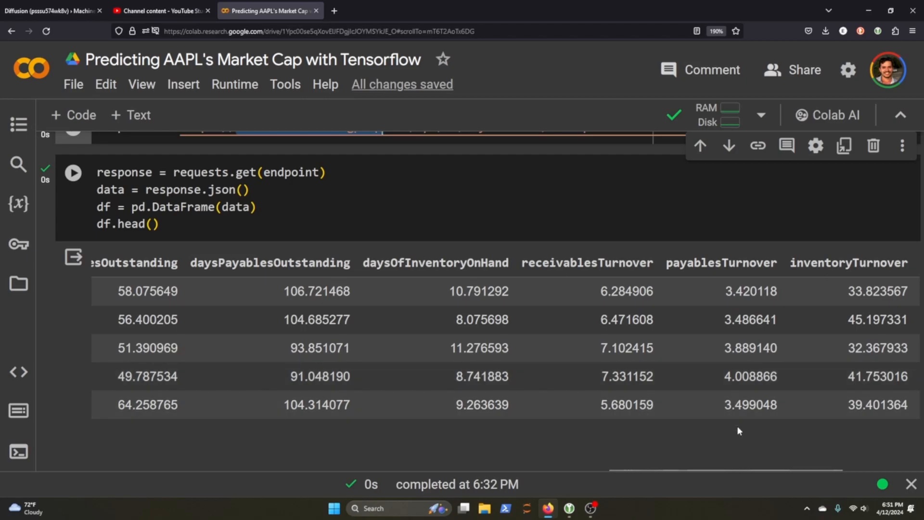
scroll(right, 3)
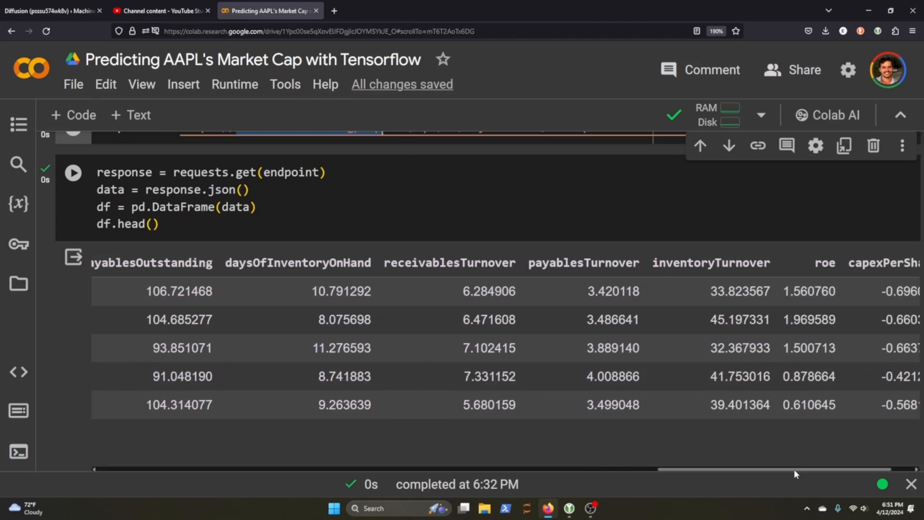
scroll(right, 3)
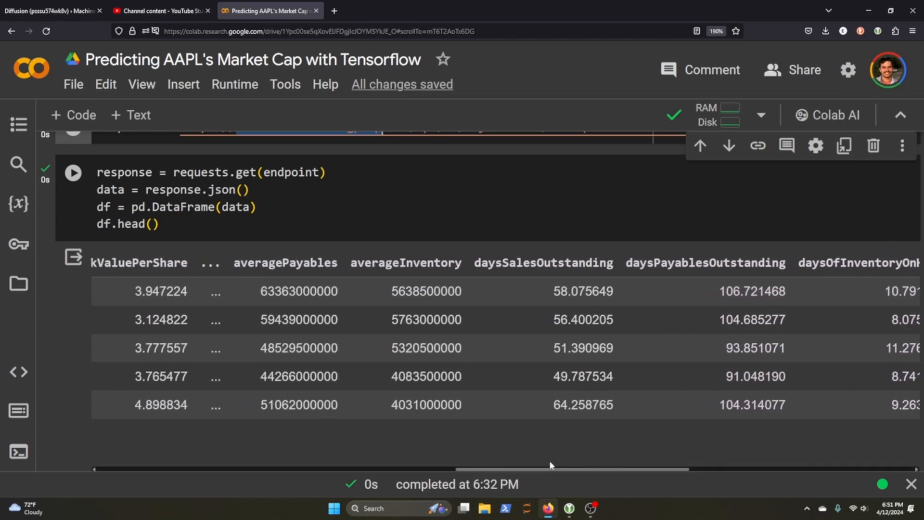
scroll(left, 3)
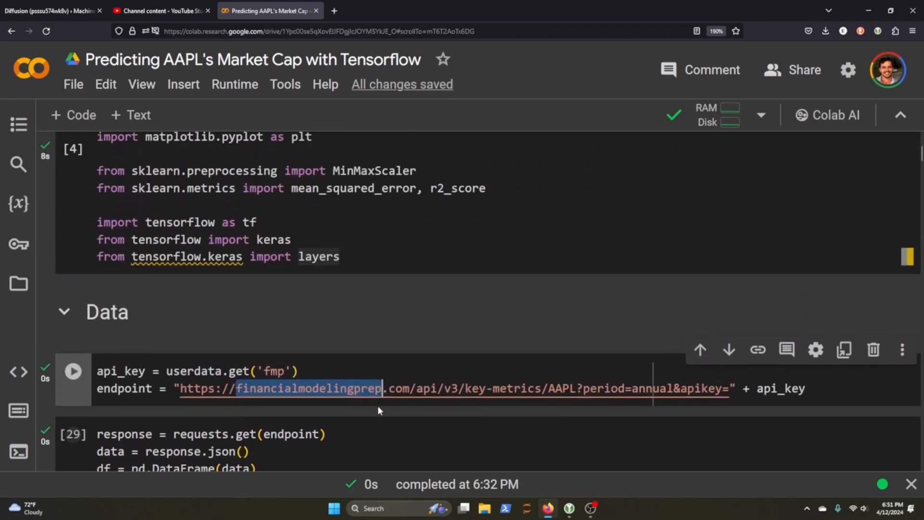
scroll(down, 3)
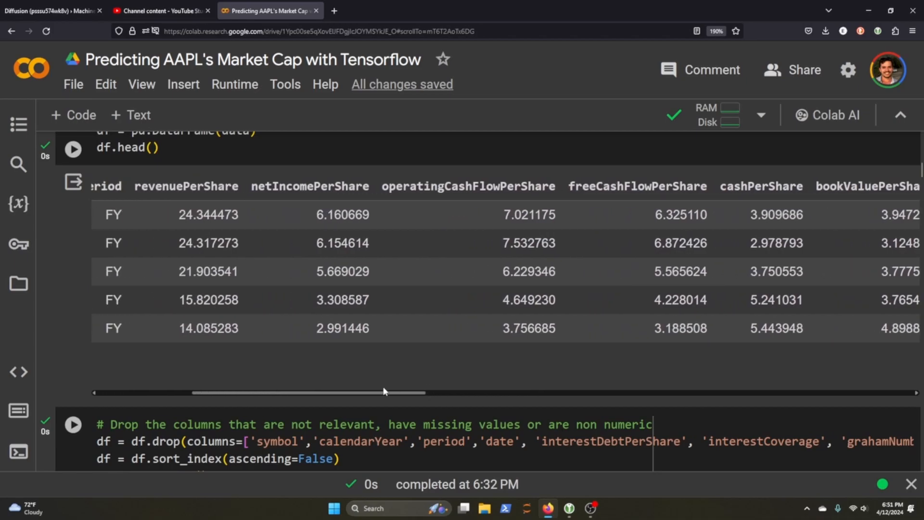
scroll(left, 3)
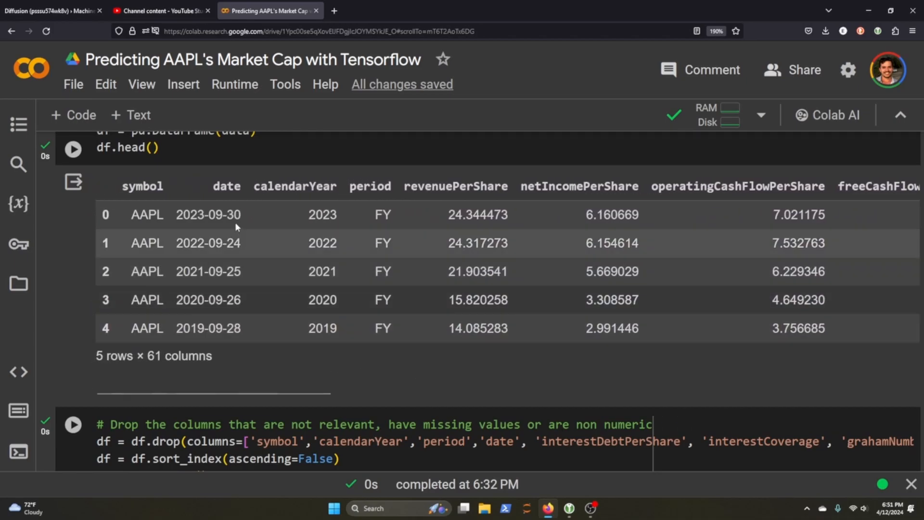
mouse_move(244, 237)
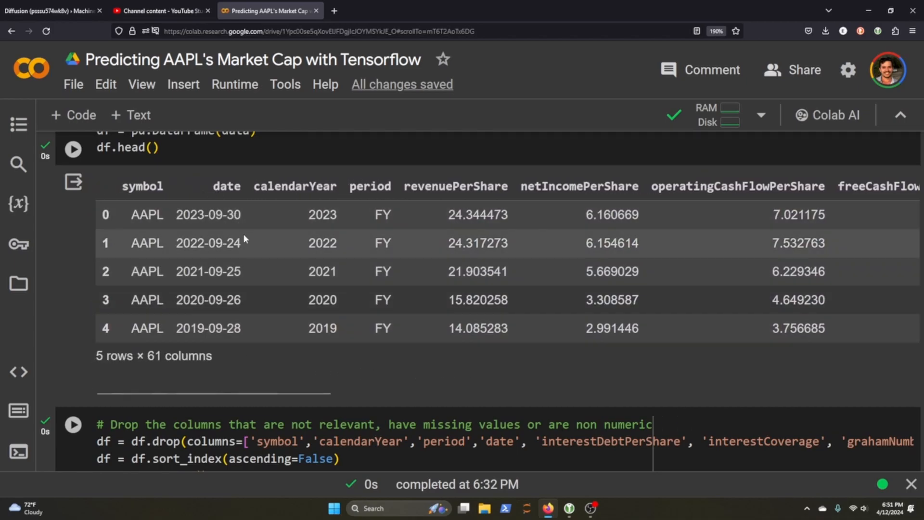
mouse_move(203, 239)
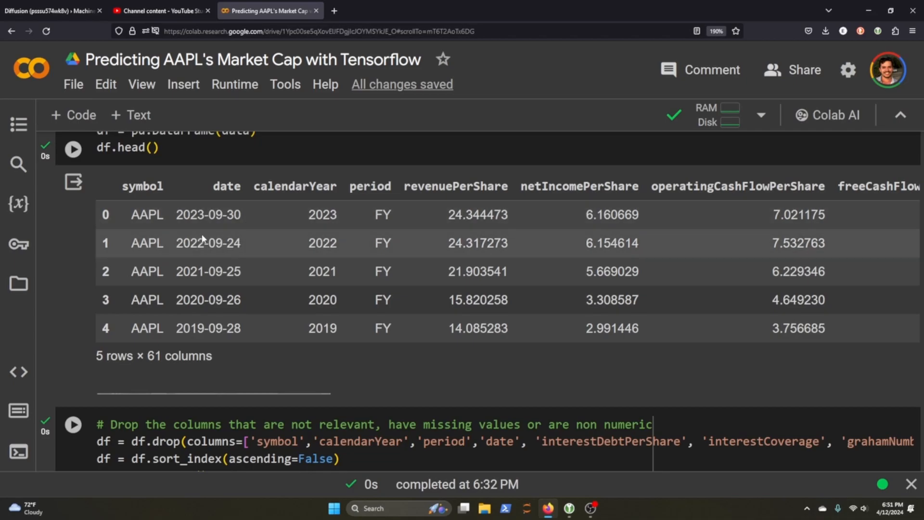
mouse_move(246, 264)
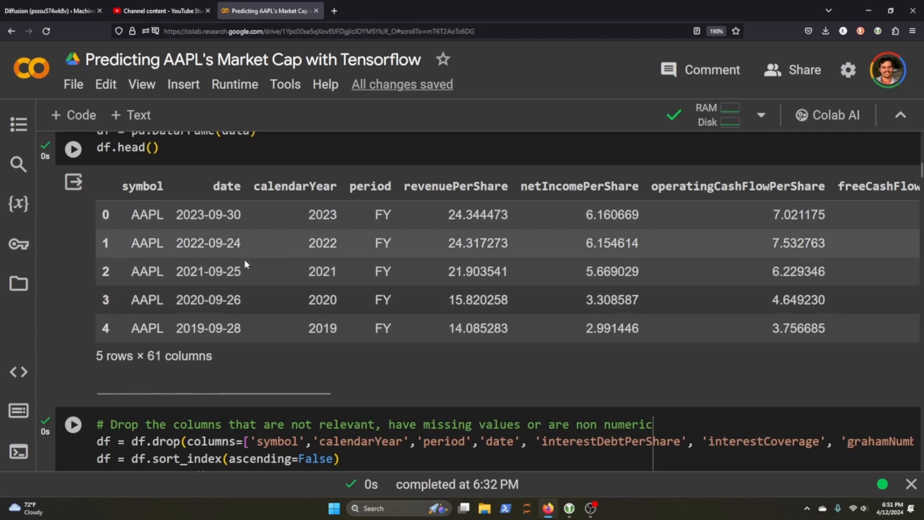
Step: Scroll down the notebook to the $1.48 trillion predicted market cap and select it
scroll(down, 3)
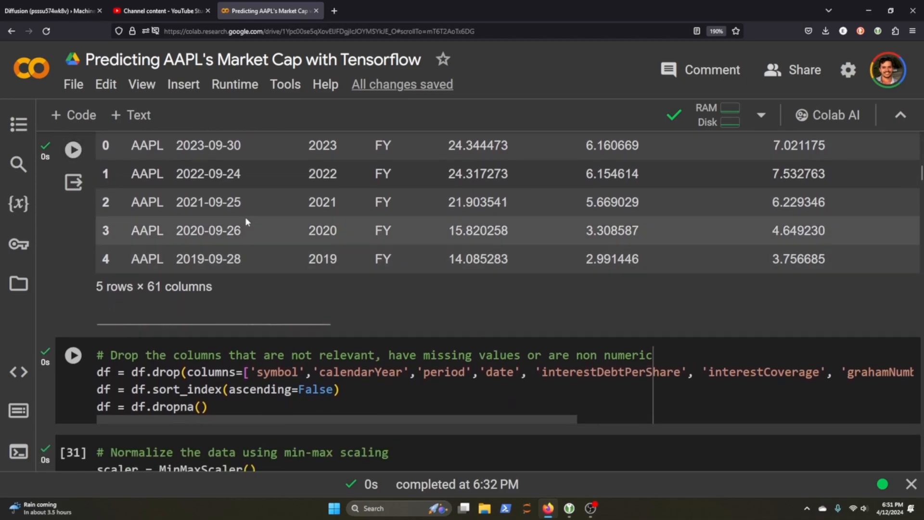
scroll(down, 3)
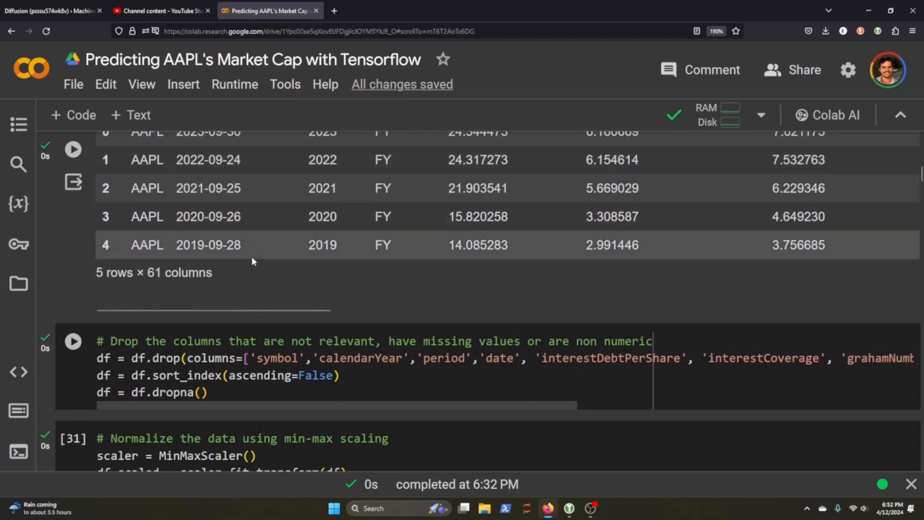
mouse_move(223, 267)
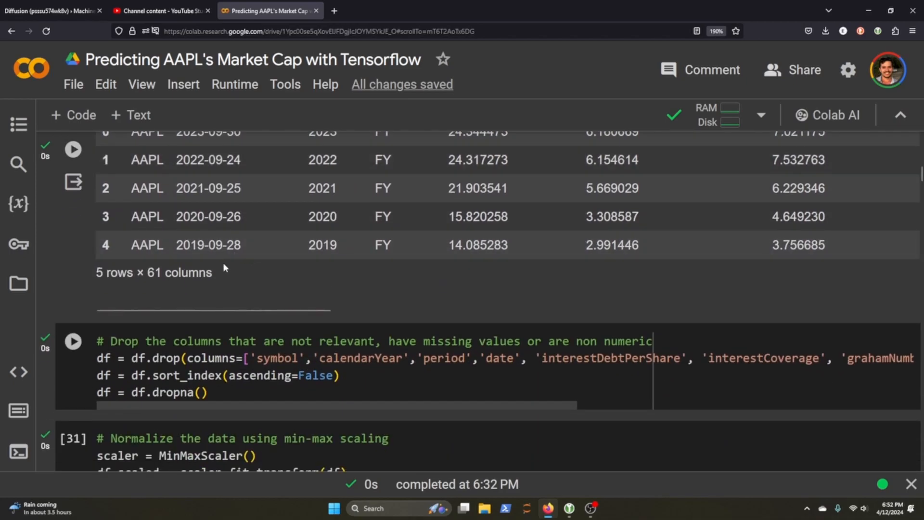
scroll(down, 3)
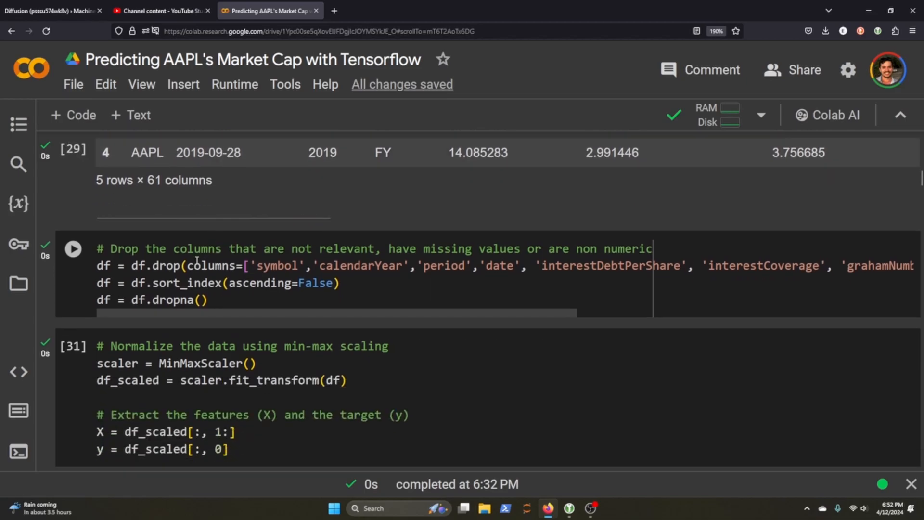
scroll(up, 3)
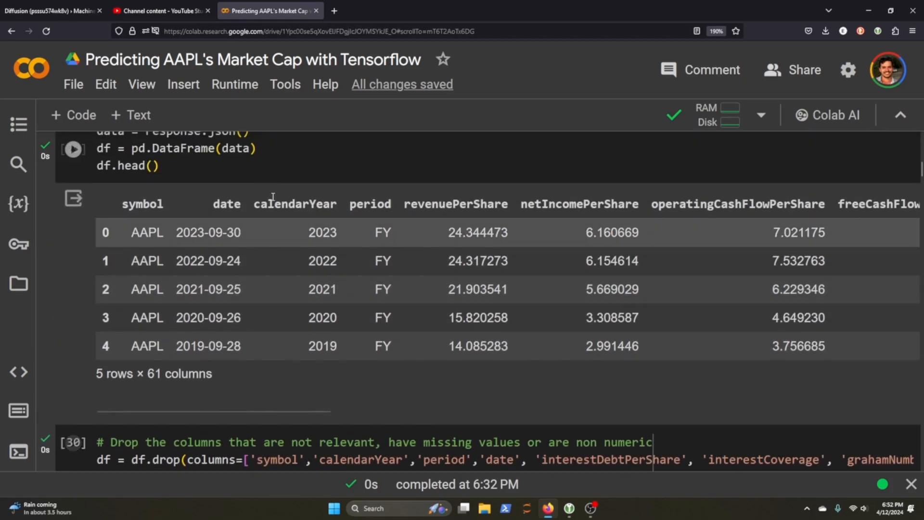
scroll(down, 3)
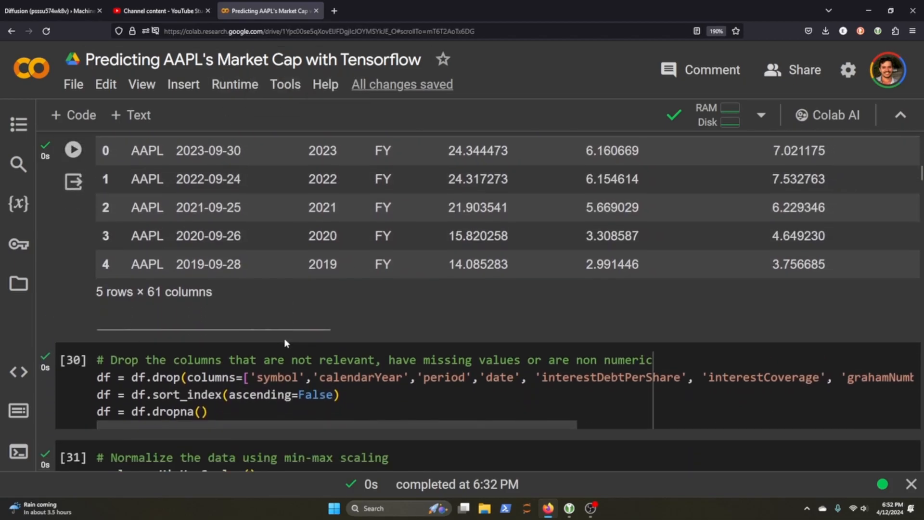
mouse_move(258, 324)
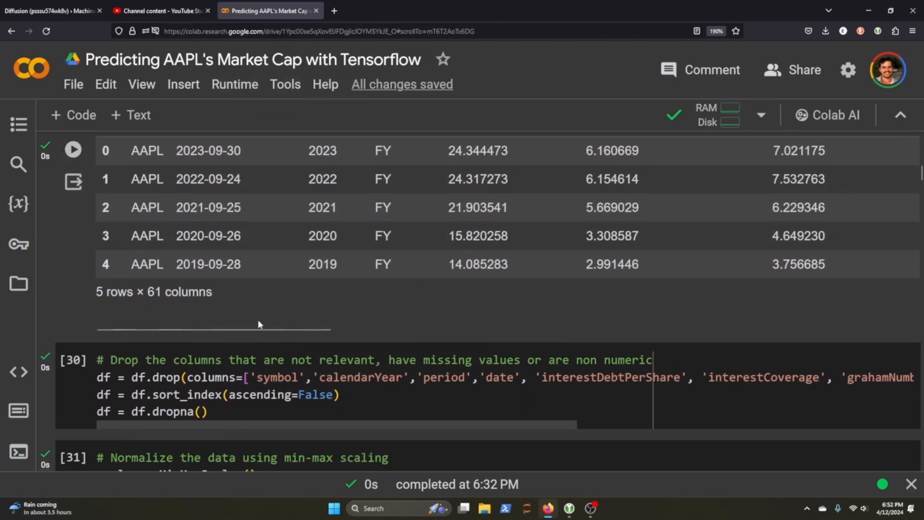
scroll(down, 3)
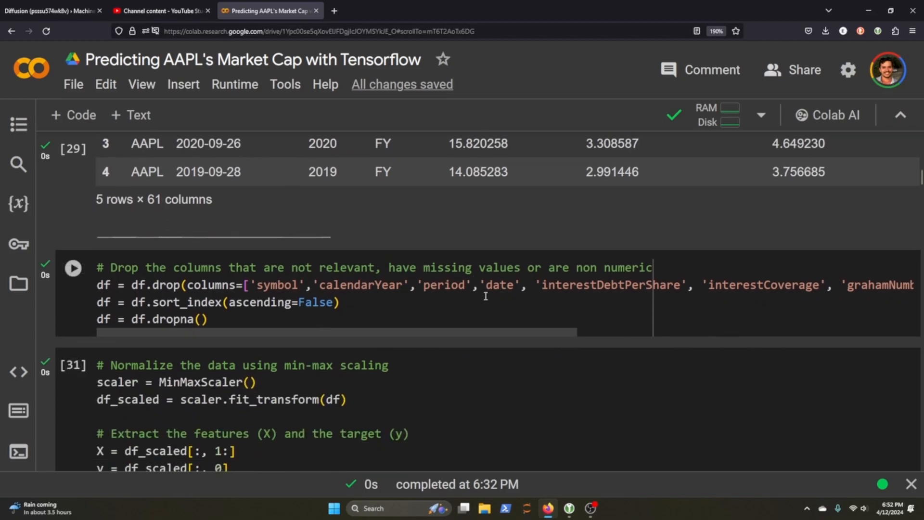
scroll(up, 3)
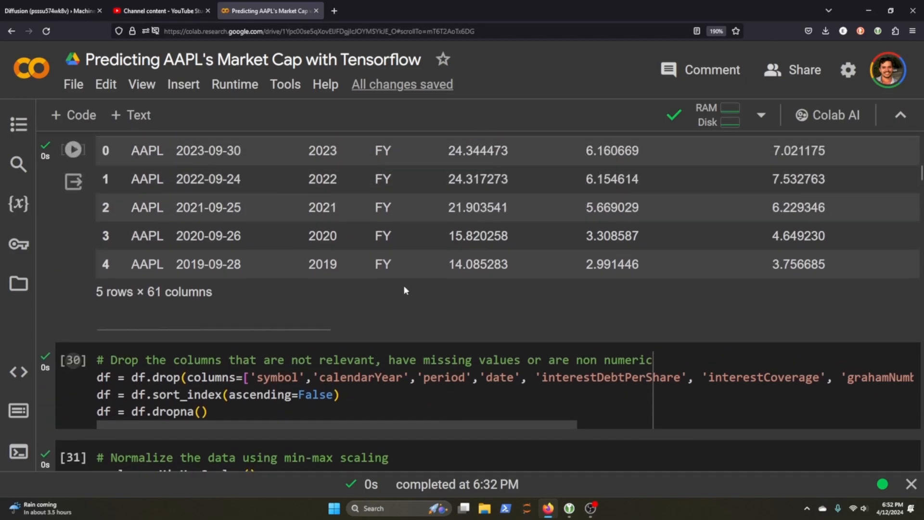
scroll(down, 3)
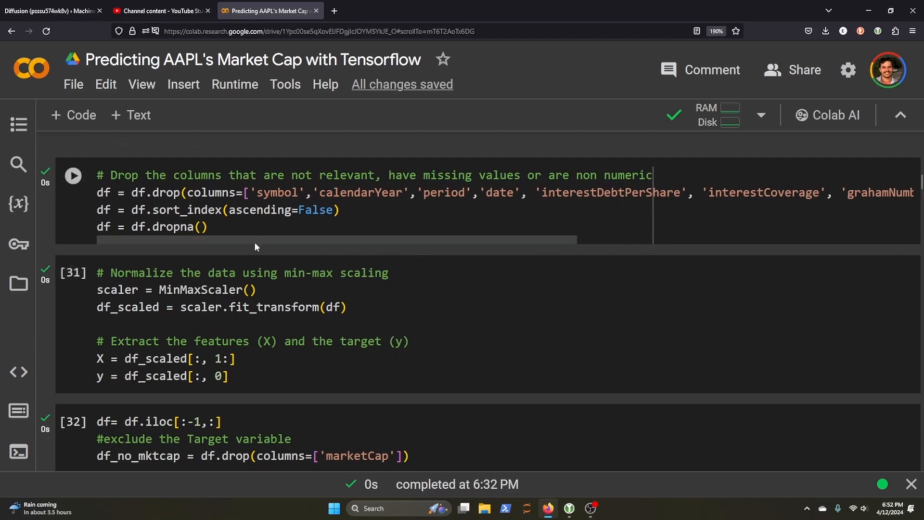
scroll(down, 3)
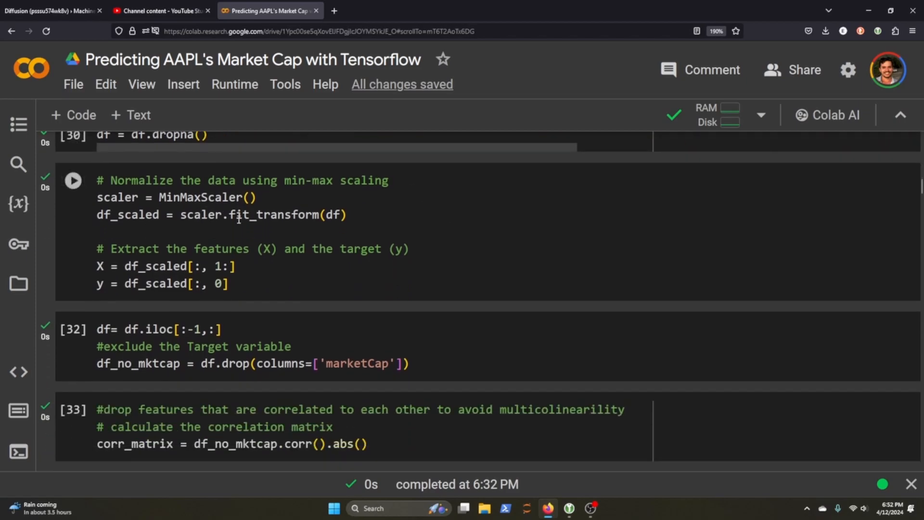
scroll(down, 3)
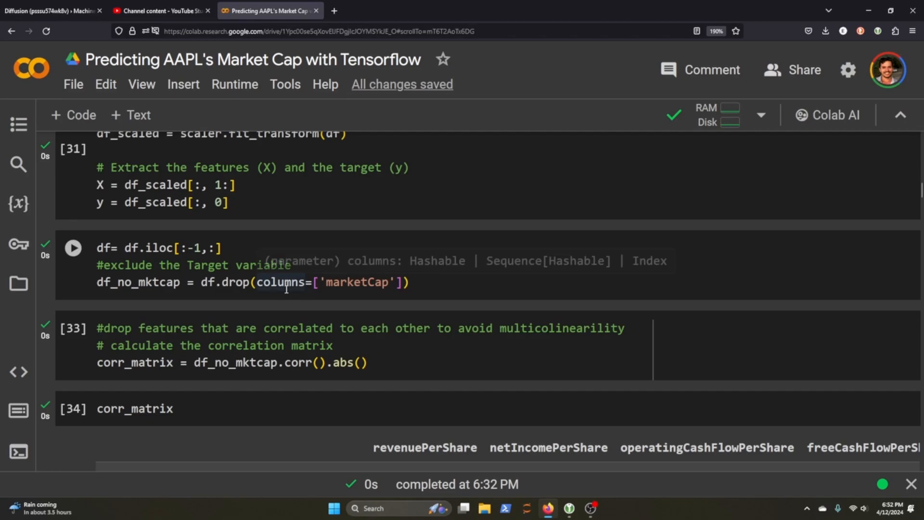
scroll(down, 3)
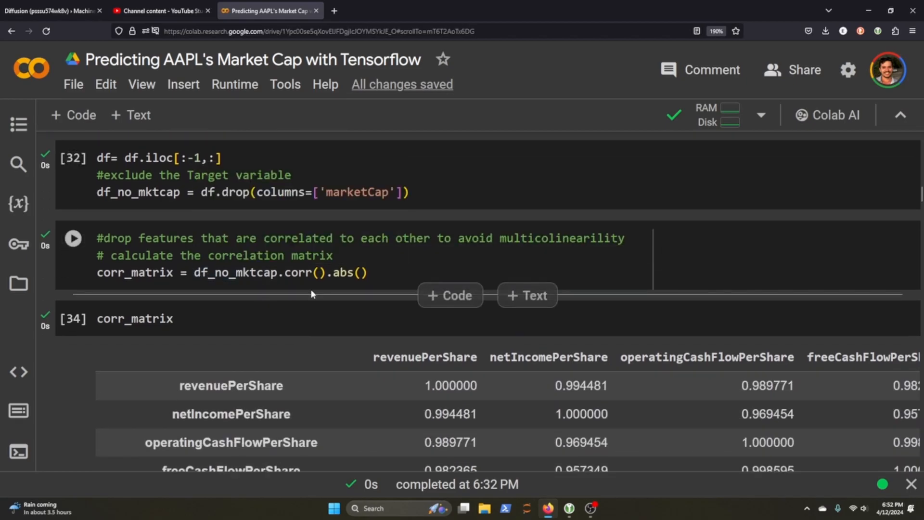
mouse_move(344, 299)
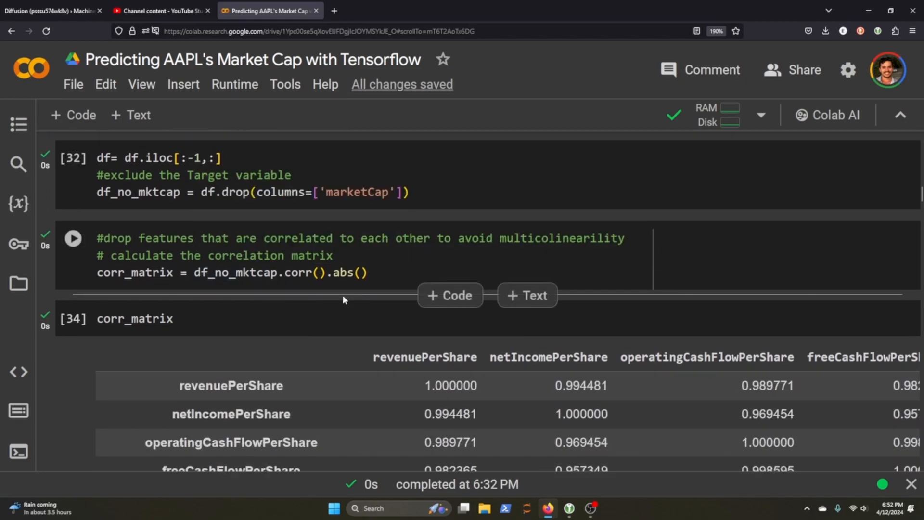
scroll(down, 3)
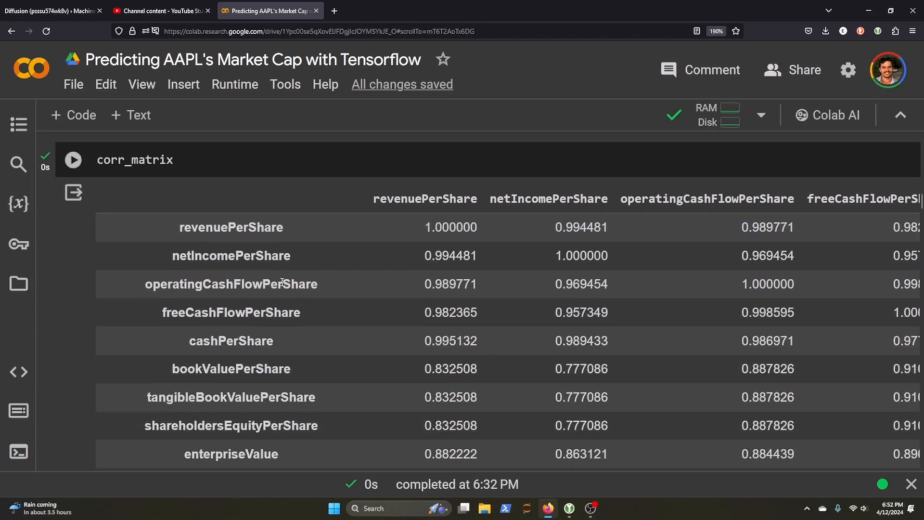
scroll(down, 3)
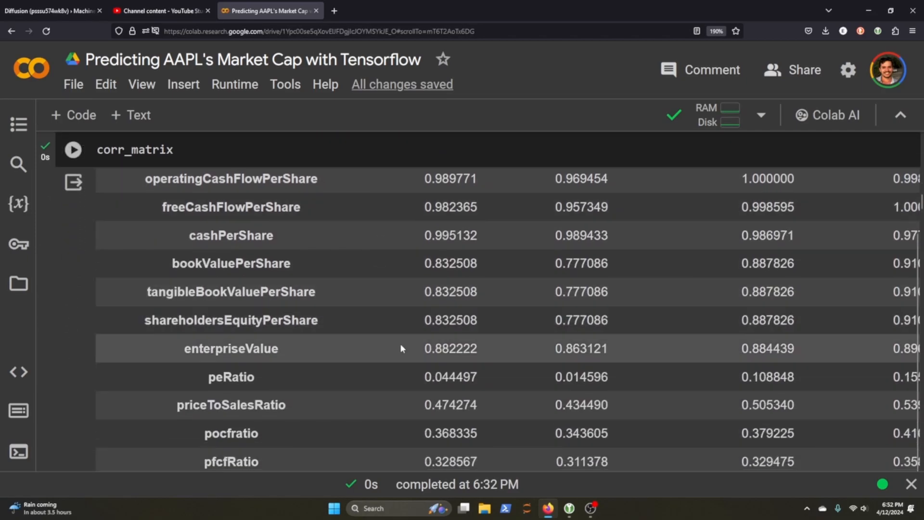
scroll(down, 3)
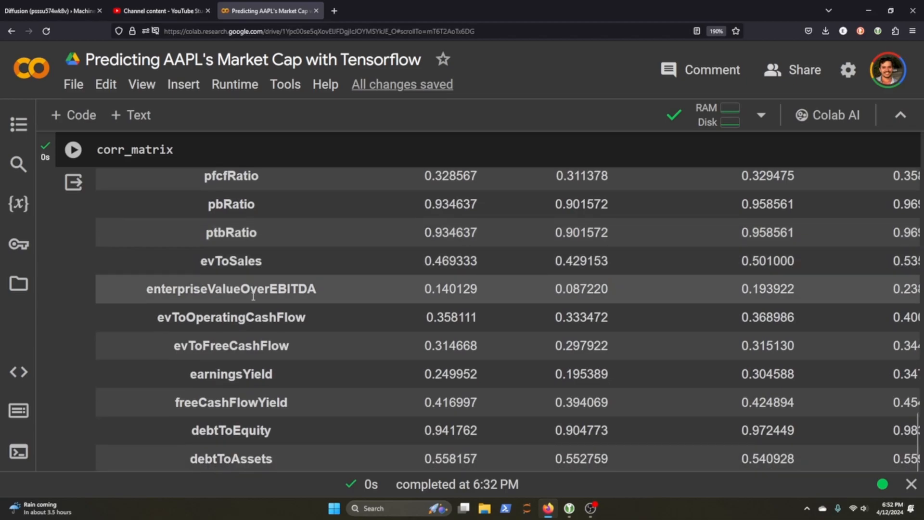
scroll(down, 3)
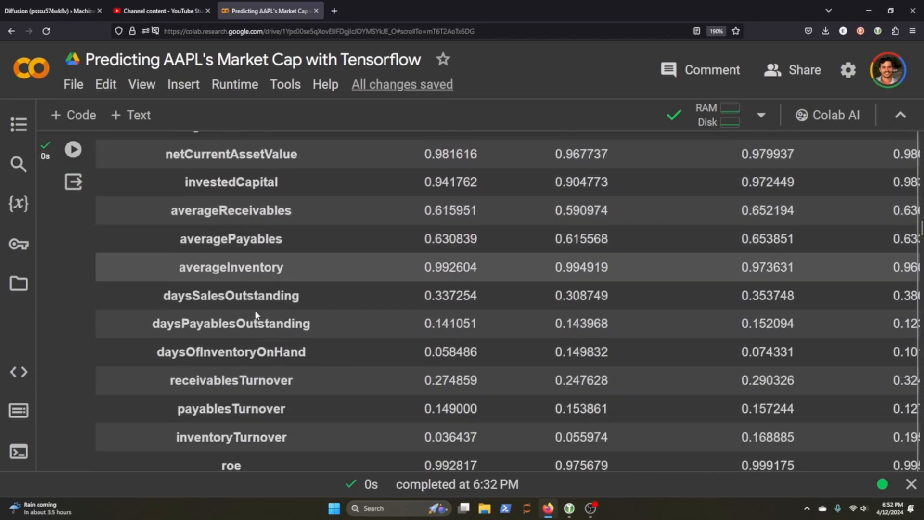
scroll(down, 3)
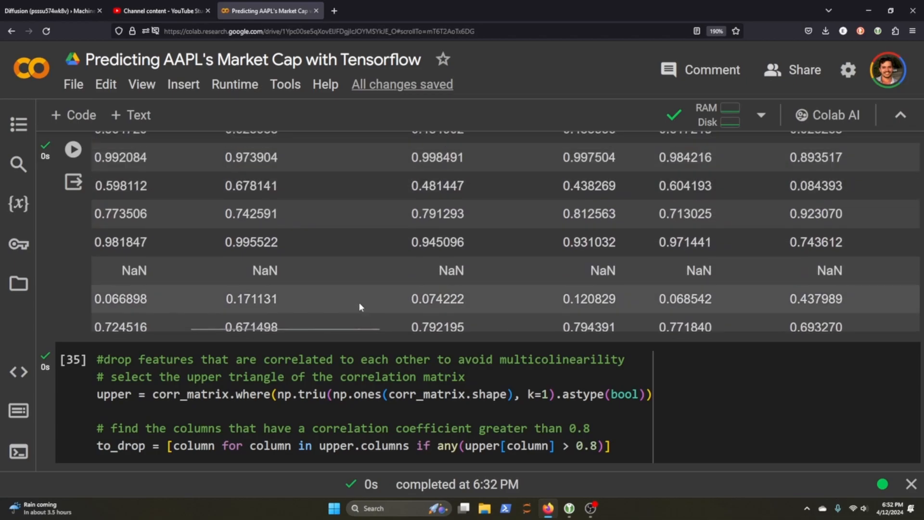
scroll(up, 3)
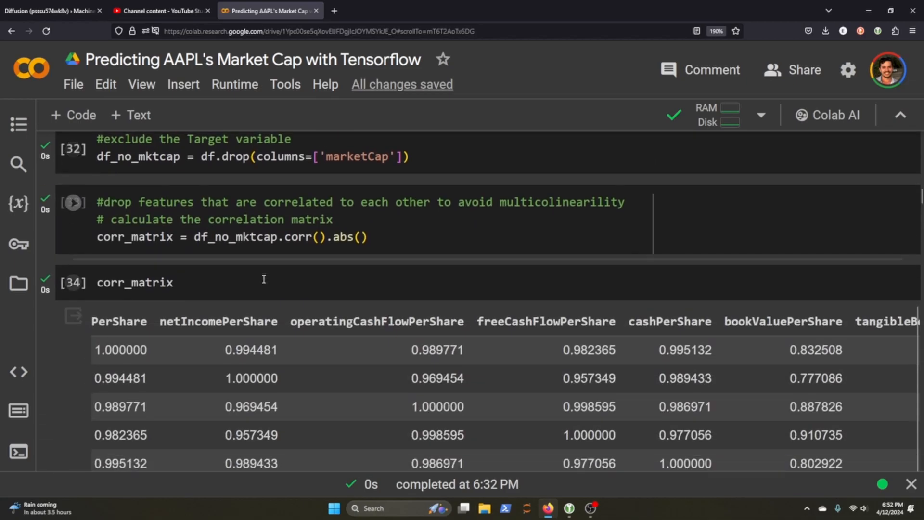
scroll(down, 3)
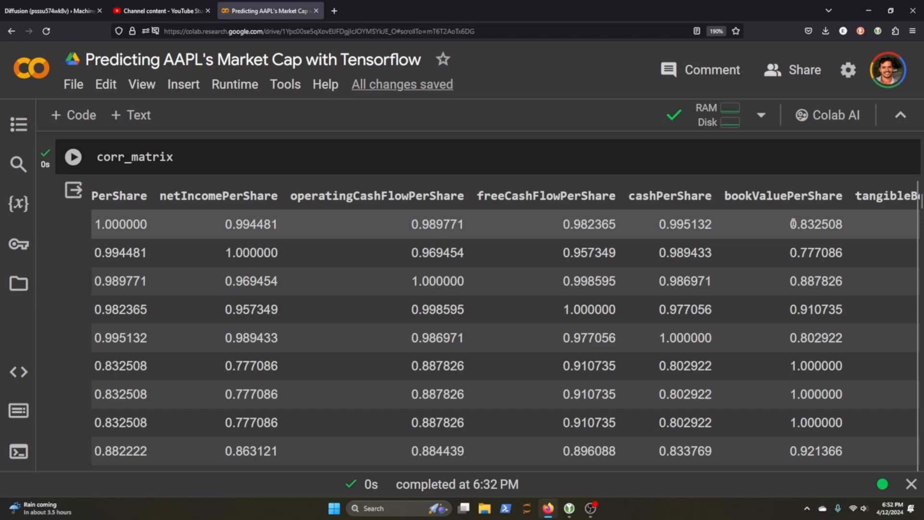
scroll(down, 3)
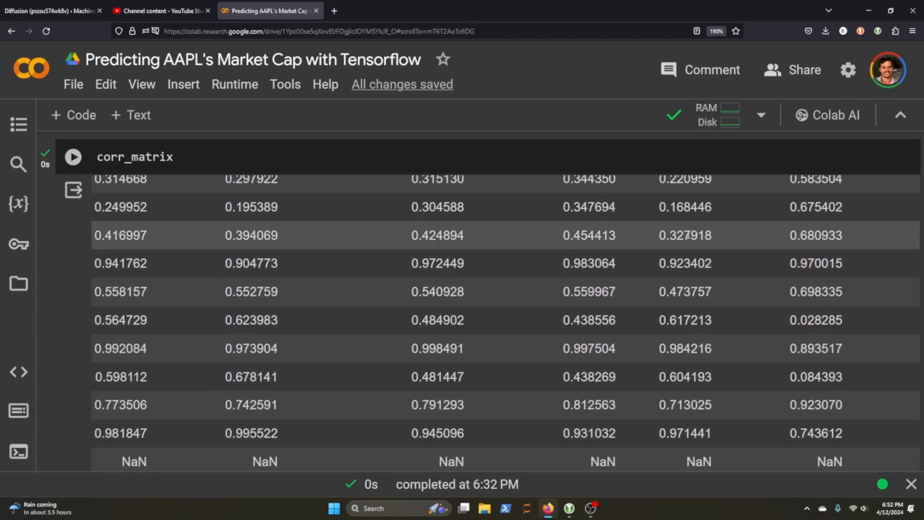
scroll(down, 3)
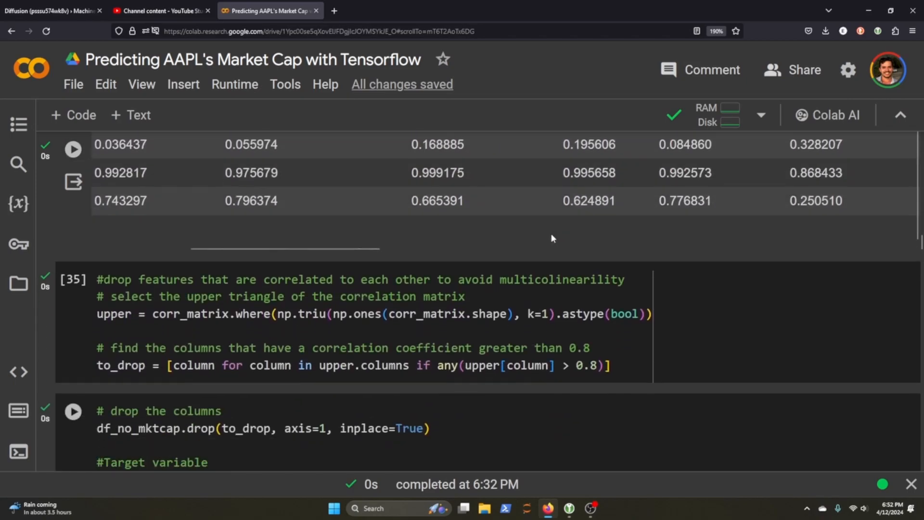
scroll(up, 3)
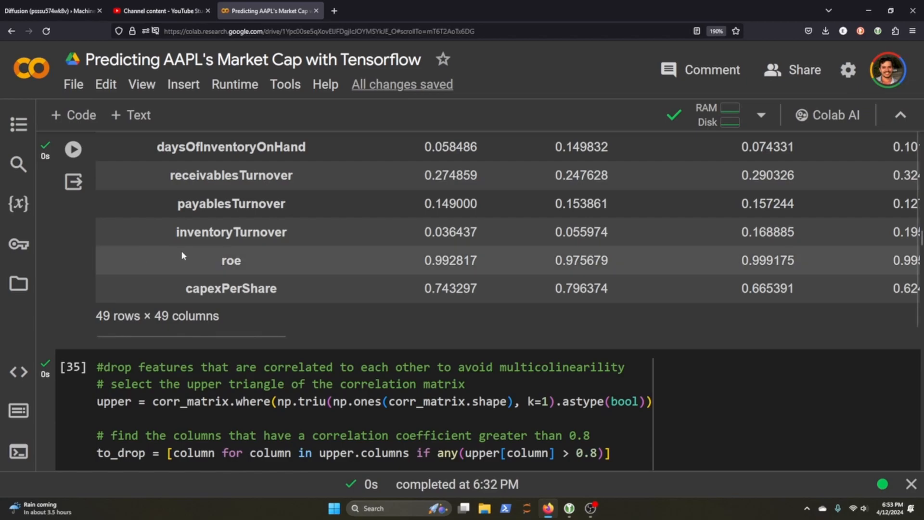
mouse_move(196, 255)
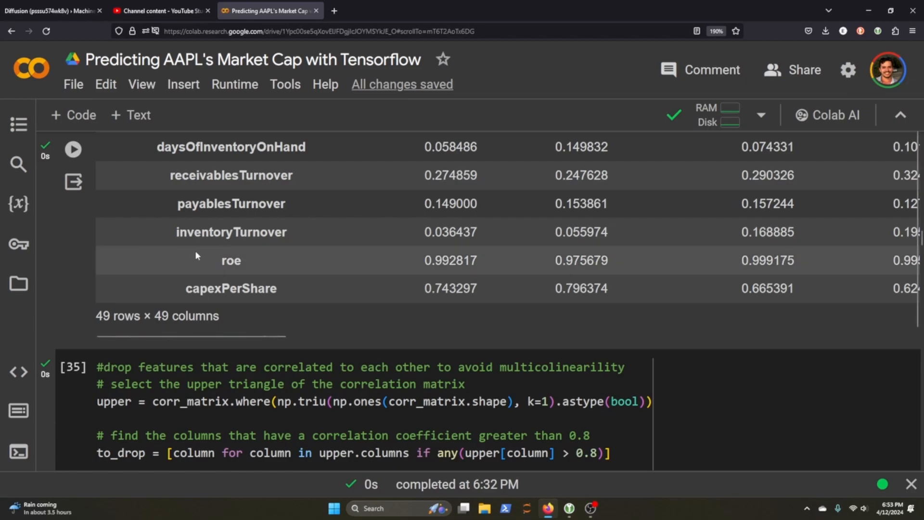
scroll(down, 3)
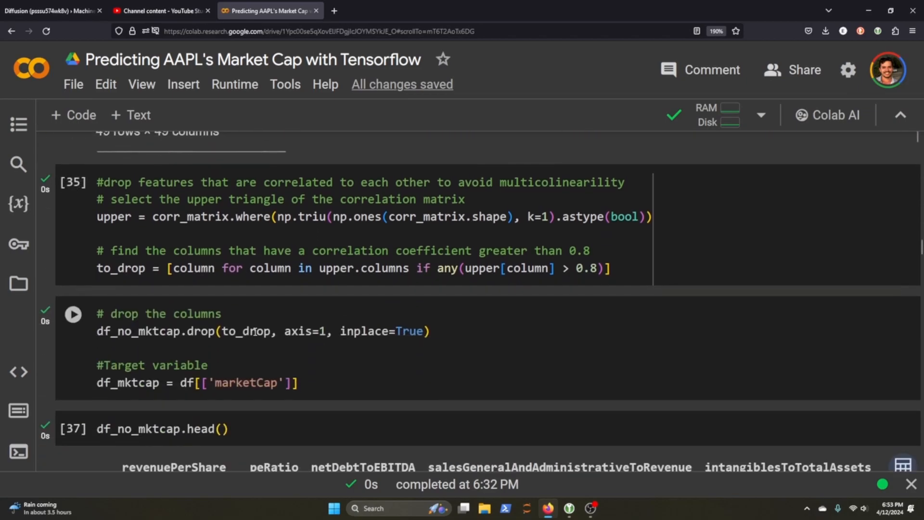
mouse_move(177, 305)
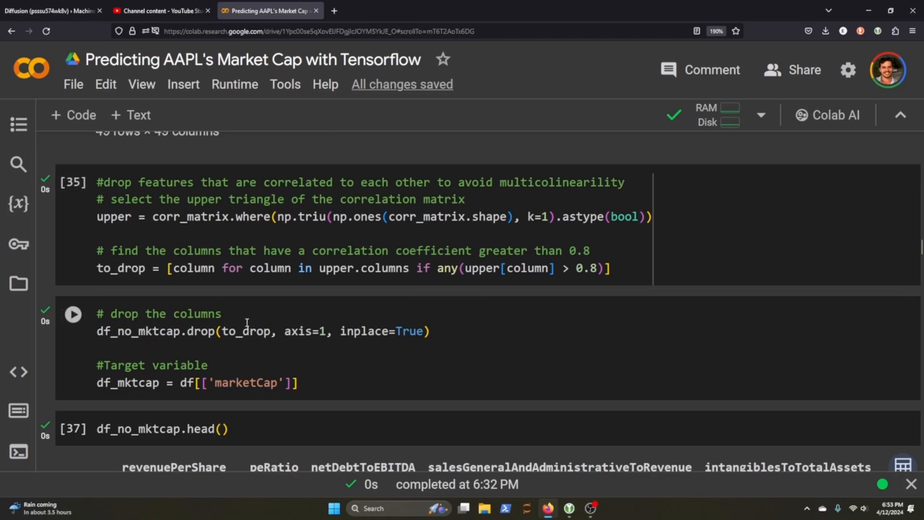
scroll(down, 3)
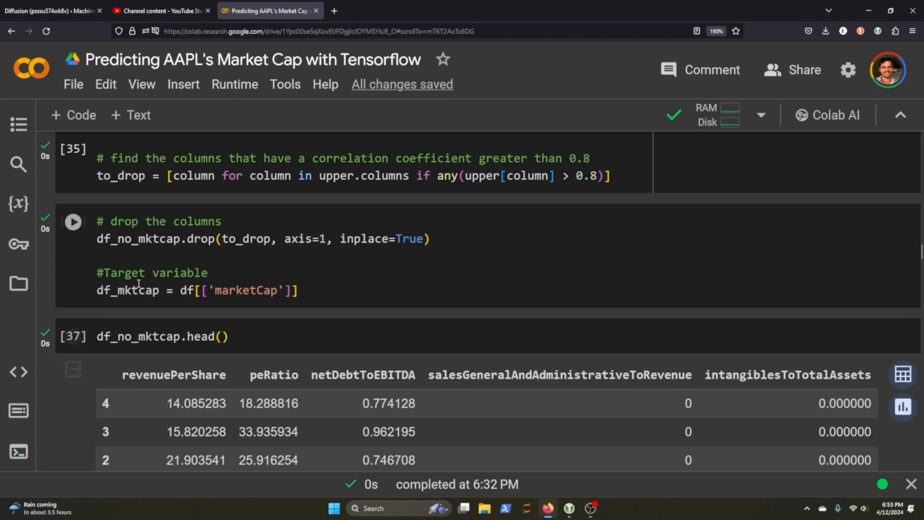
mouse_move(189, 217)
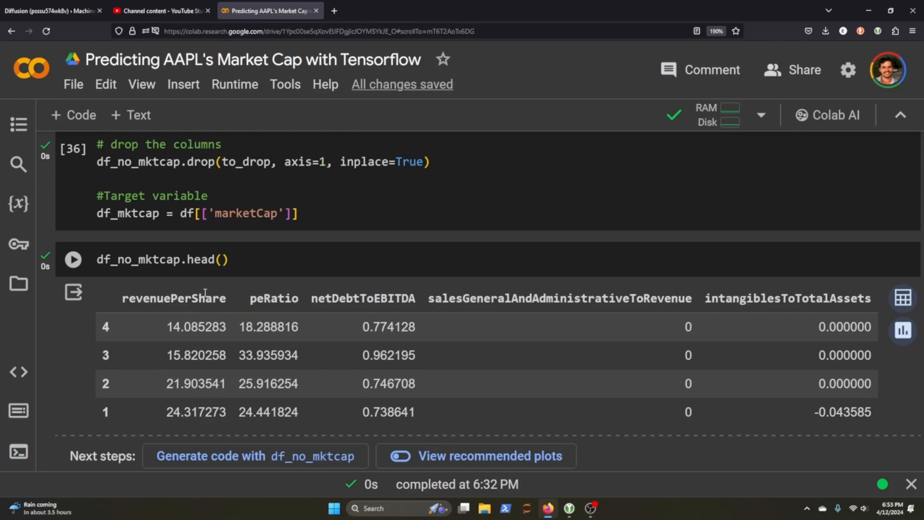
scroll(up, 3)
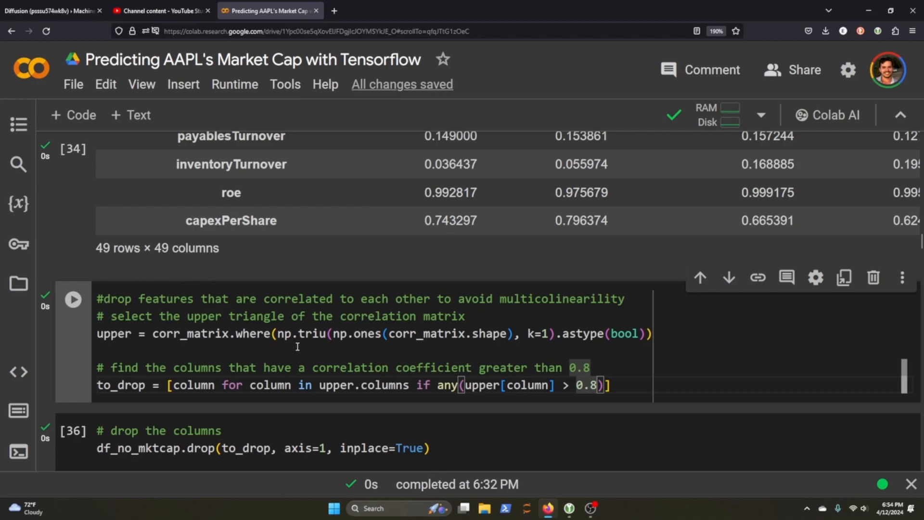
mouse_move(301, 322)
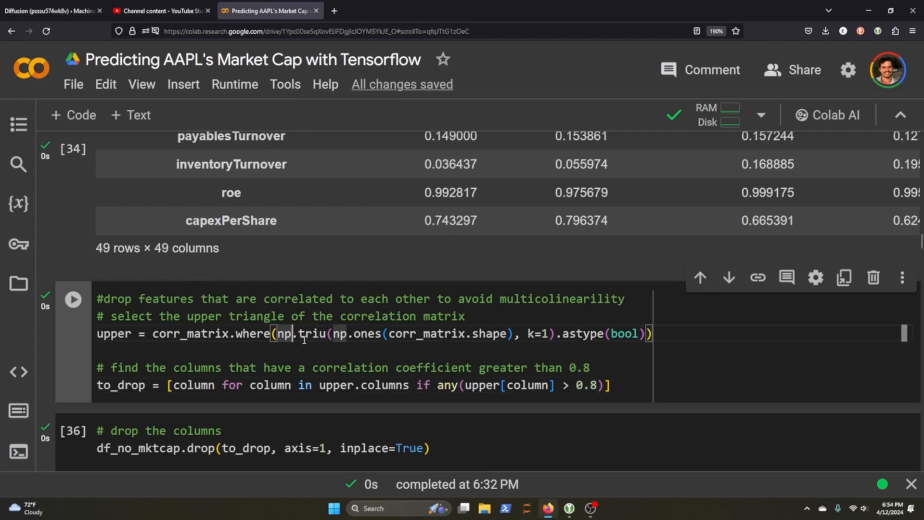
mouse_move(312, 333)
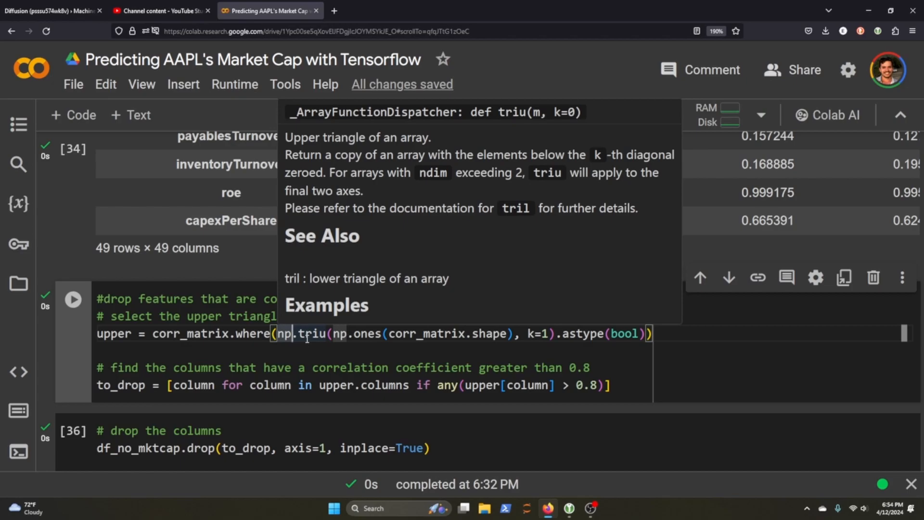
scroll(down, 3)
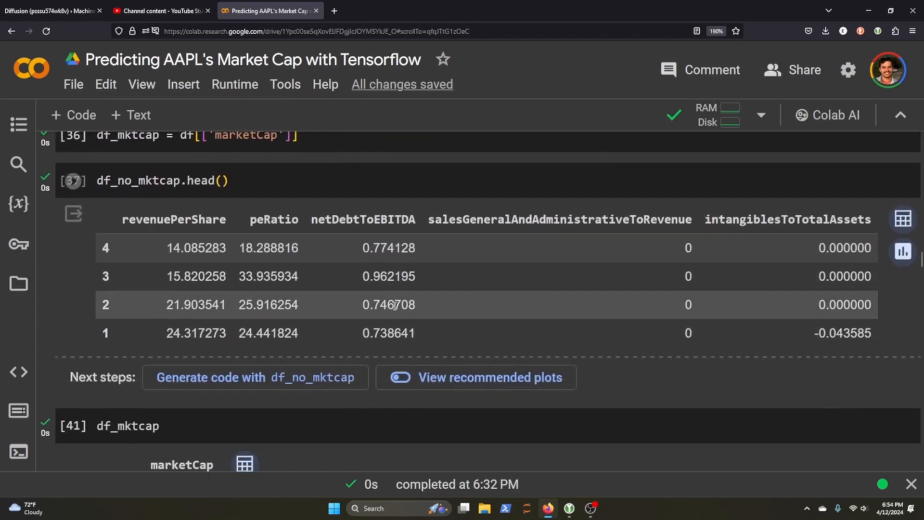
scroll(down, 3)
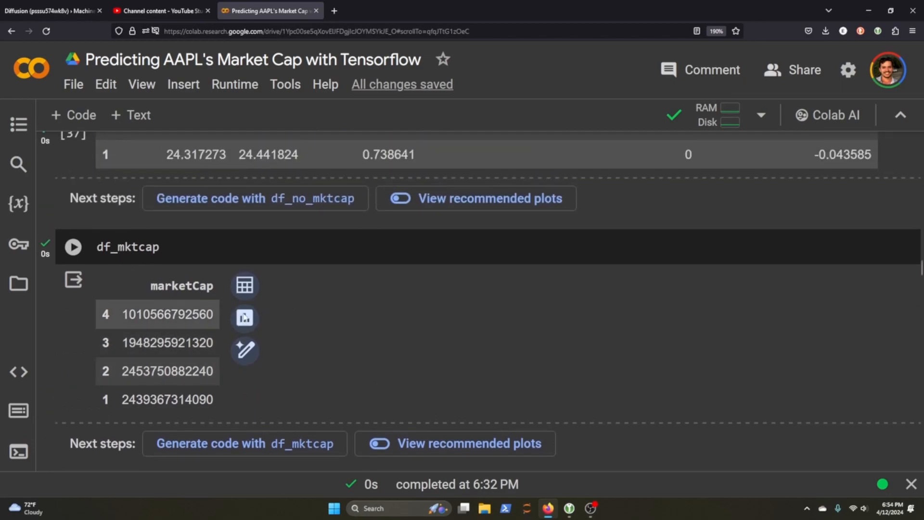
scroll(down, 3)
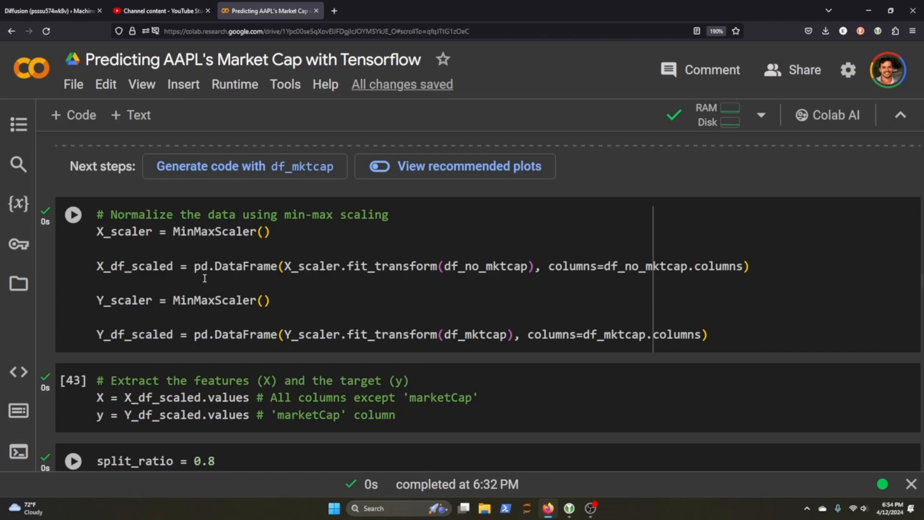
mouse_move(509, 286)
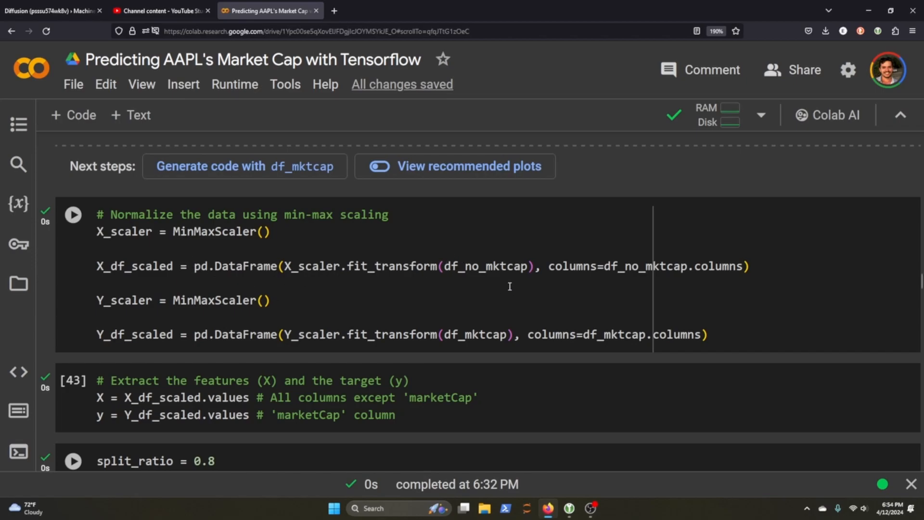
mouse_move(467, 312)
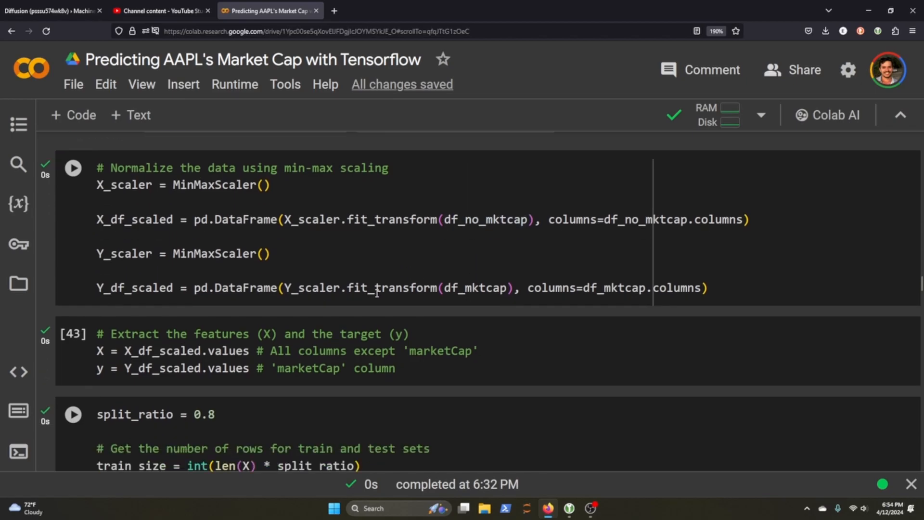
scroll(down, 3)
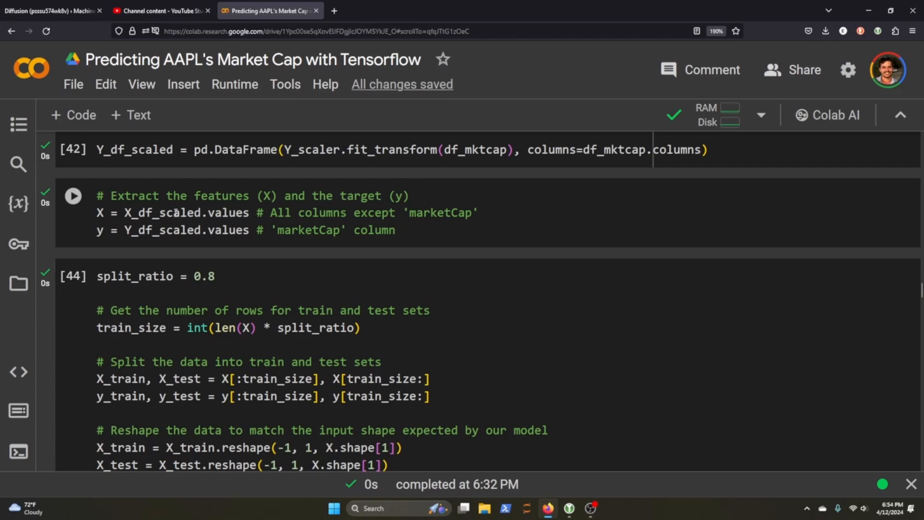
scroll(down, 3)
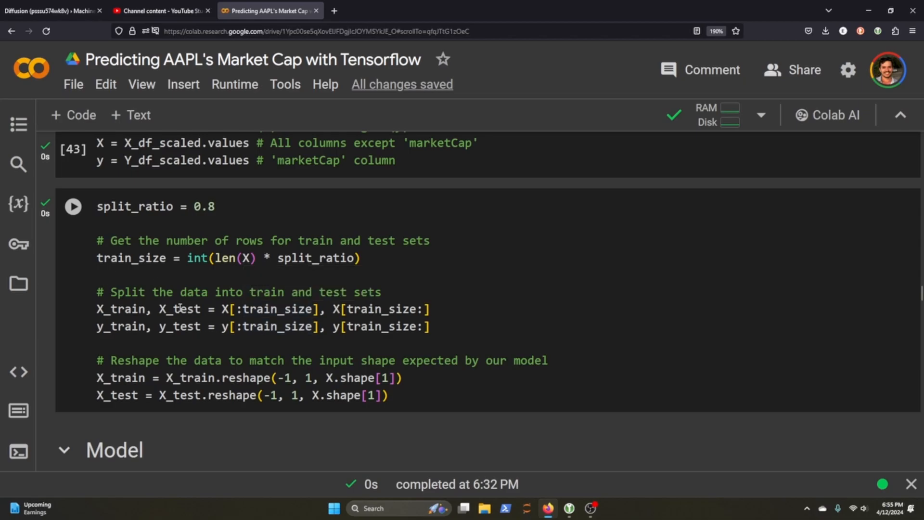
mouse_move(384, 351)
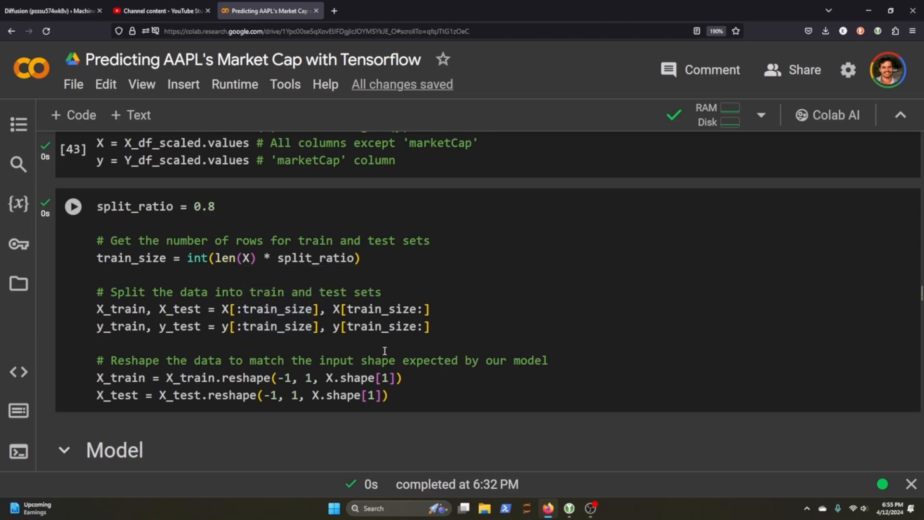
mouse_move(517, 278)
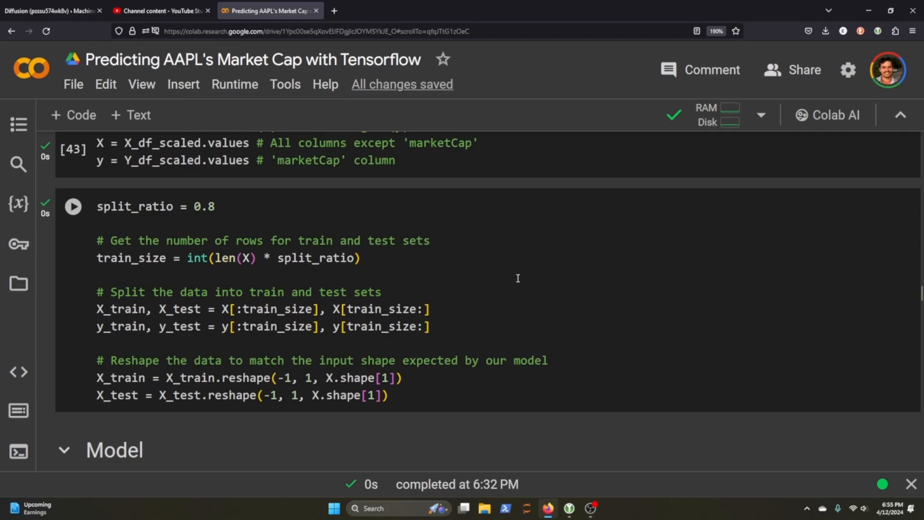
scroll(down, 3)
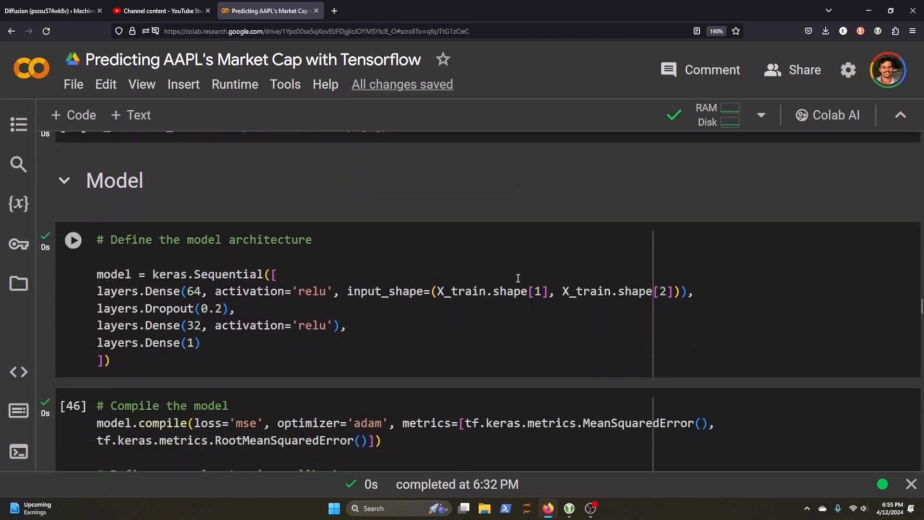
mouse_move(284, 299)
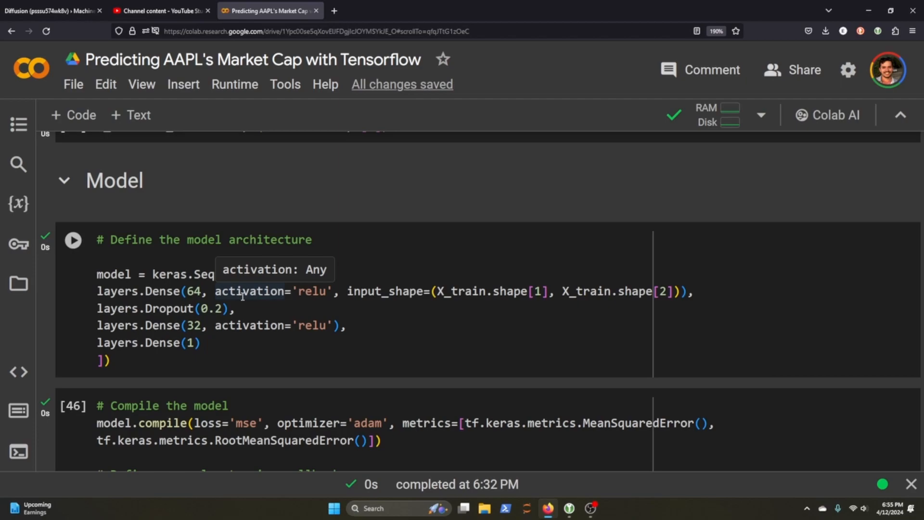
mouse_move(212, 315)
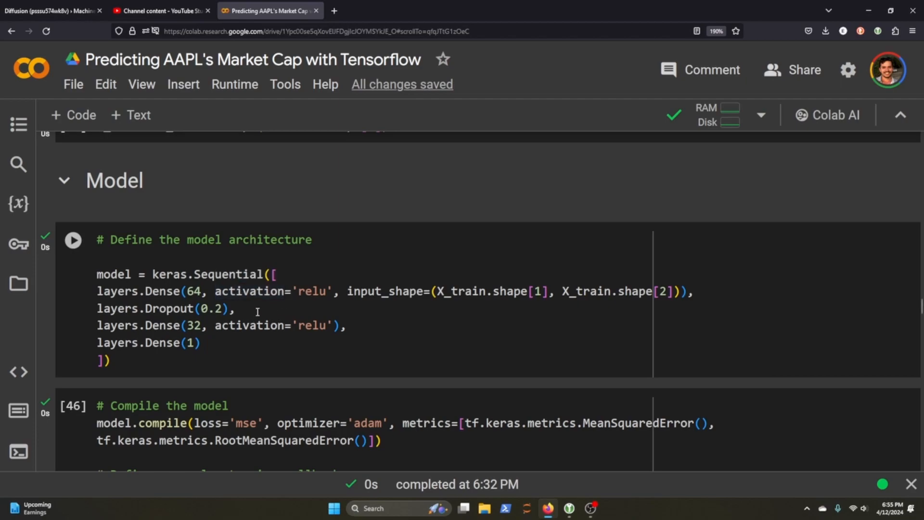
mouse_move(170, 308)
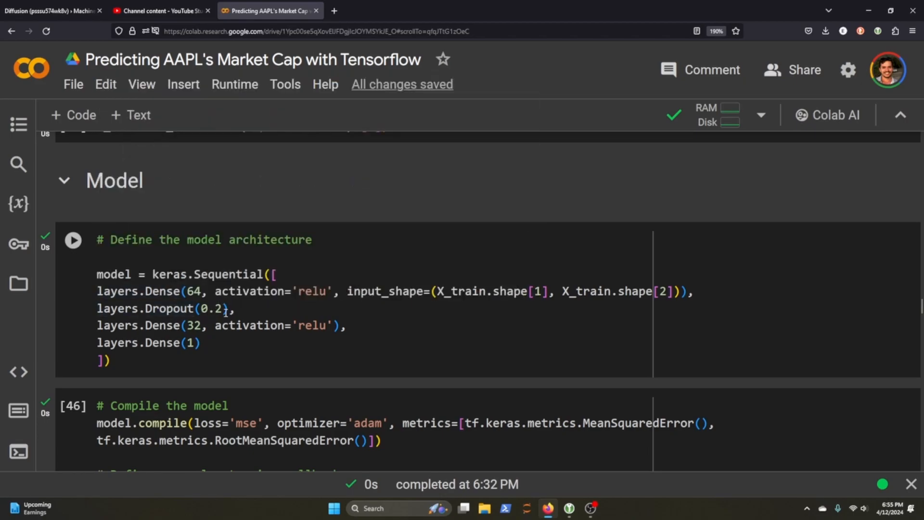
mouse_move(256, 332)
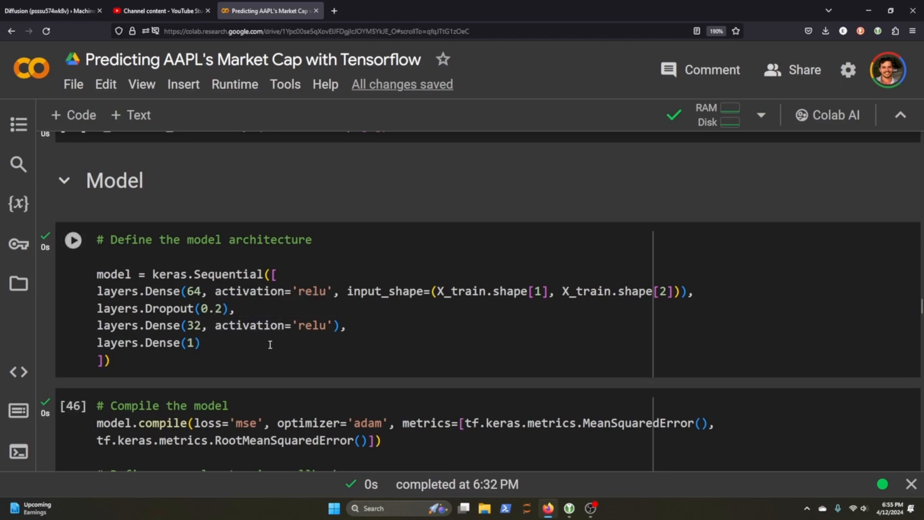
scroll(down, 3)
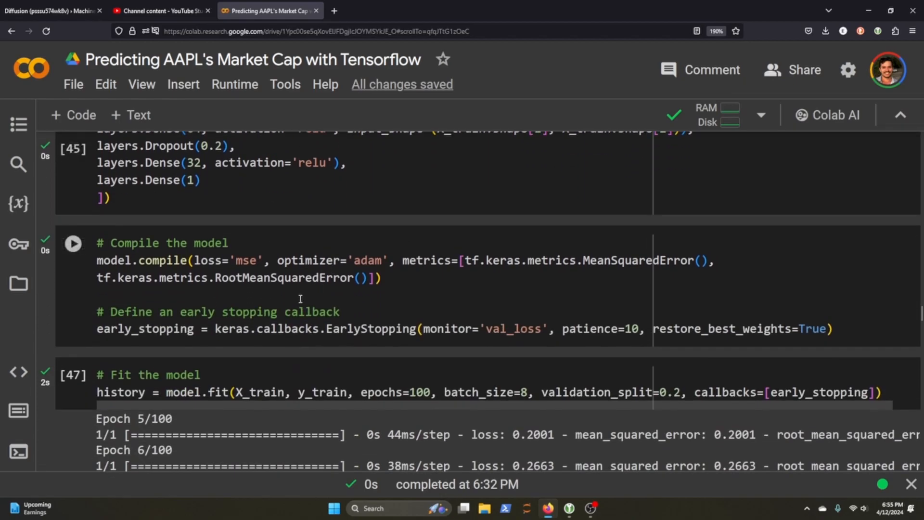
mouse_move(169, 260)
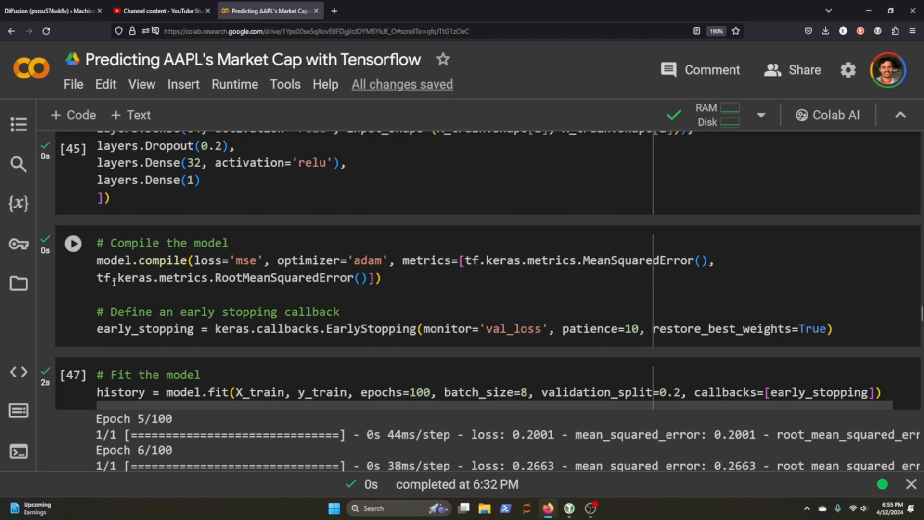
mouse_move(226, 337)
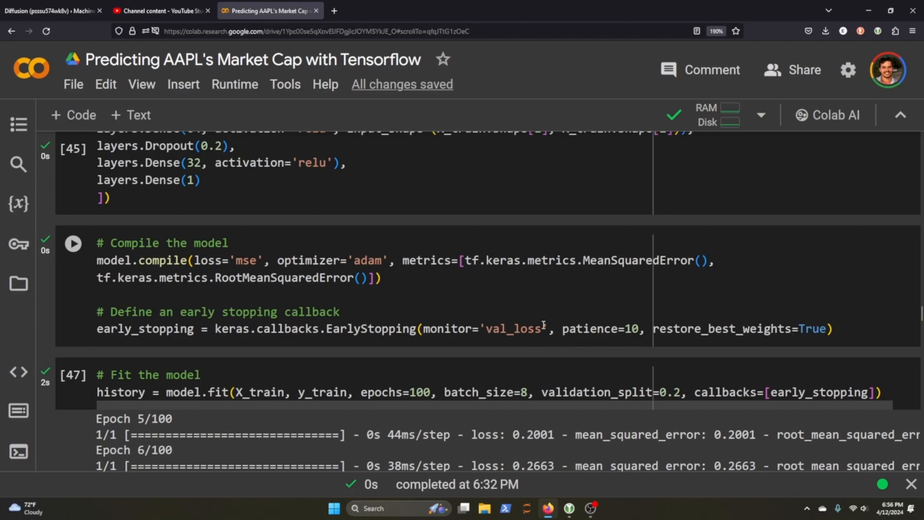
mouse_move(213, 301)
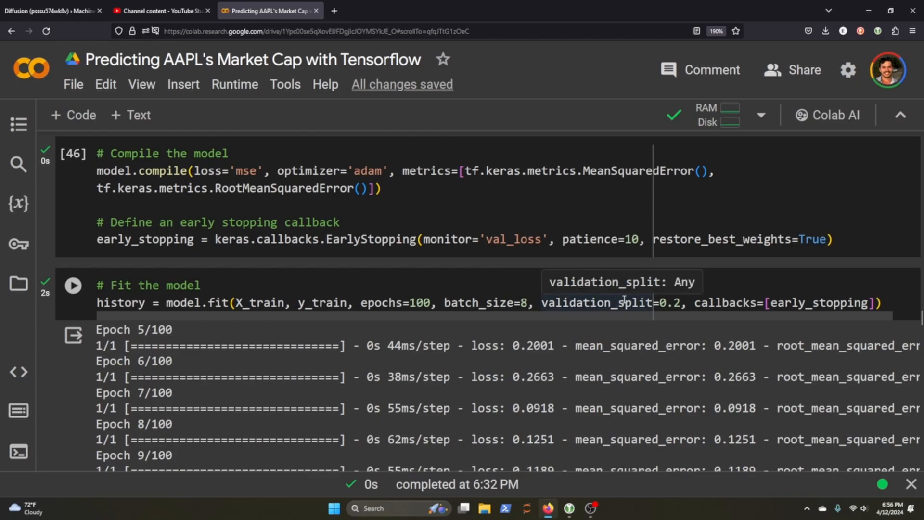
mouse_move(677, 285)
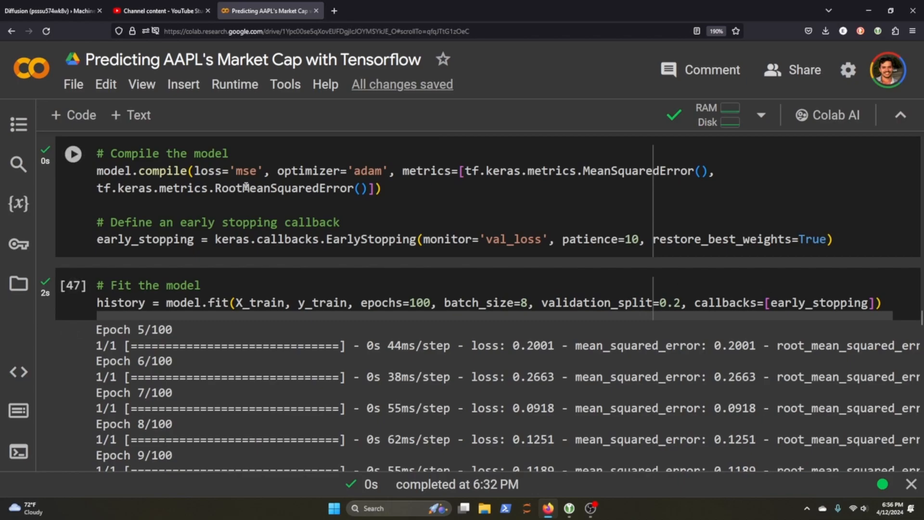
mouse_move(241, 230)
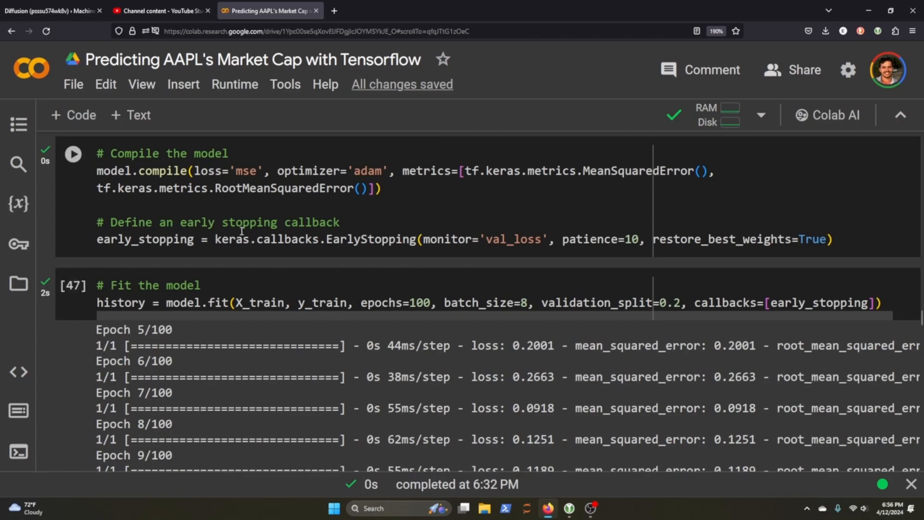
scroll(down, 3)
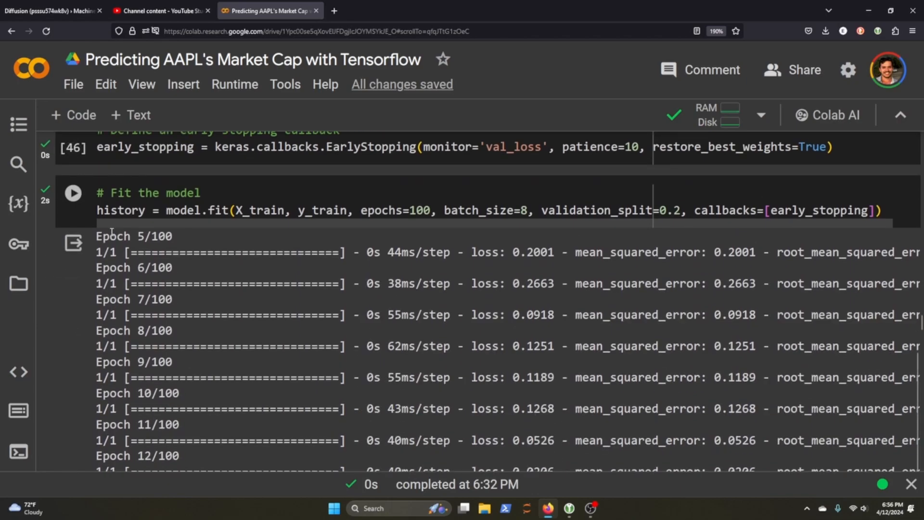
scroll(down, 3)
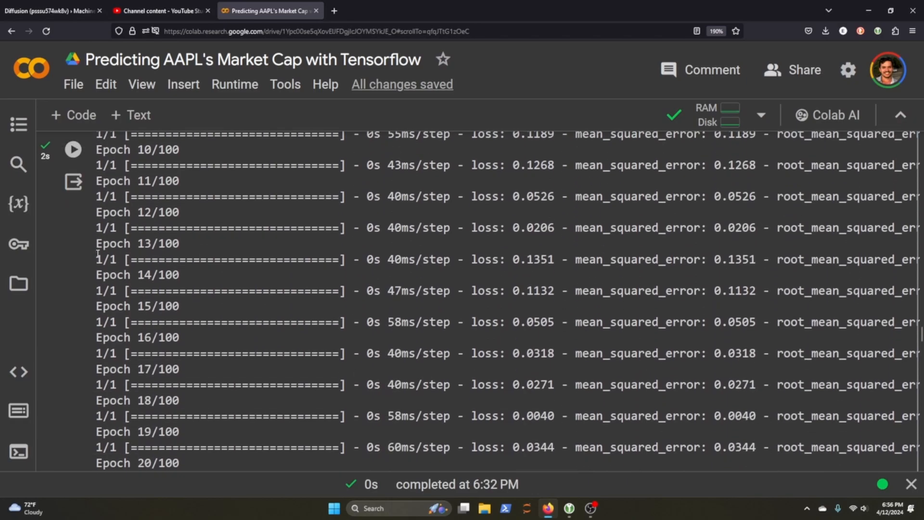
scroll(down, 3)
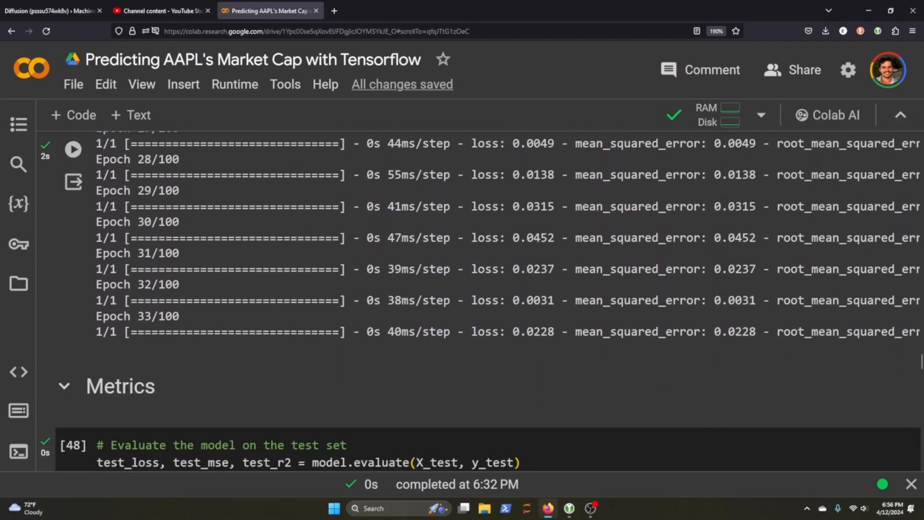
scroll(down, 3)
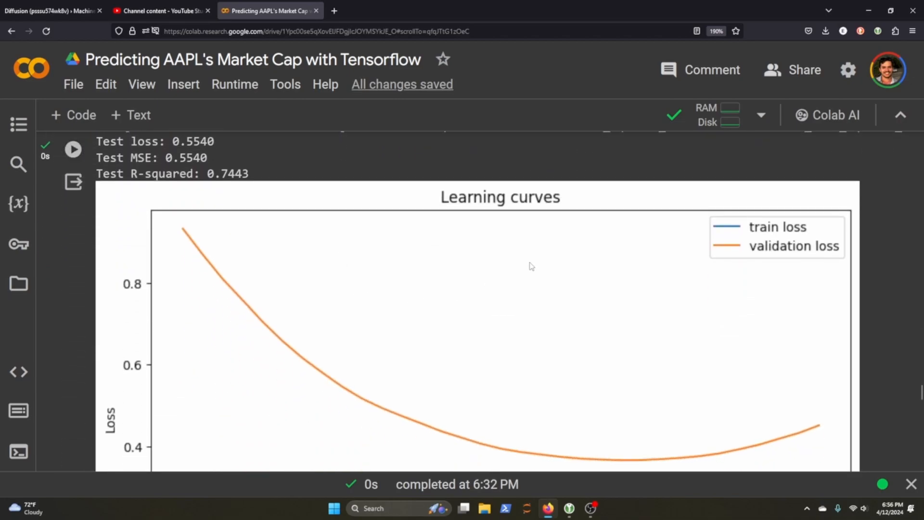
scroll(down, 3)
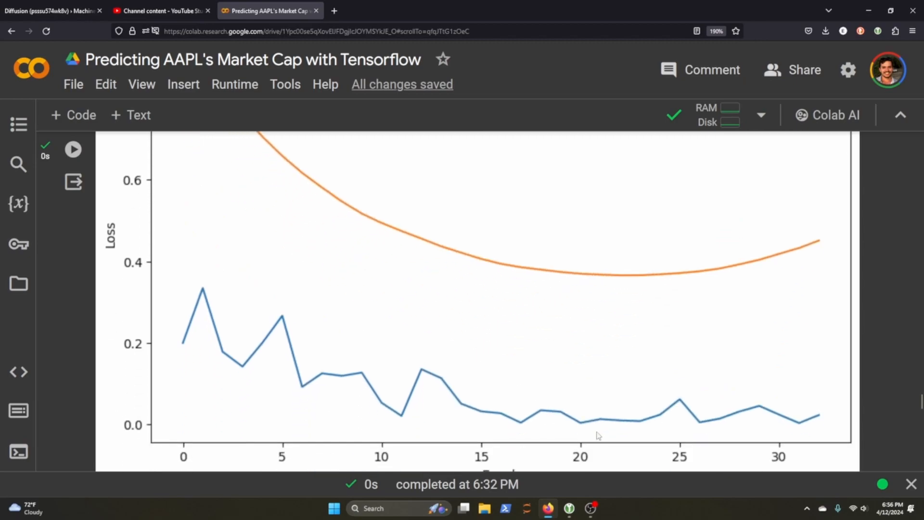
scroll(down, 3)
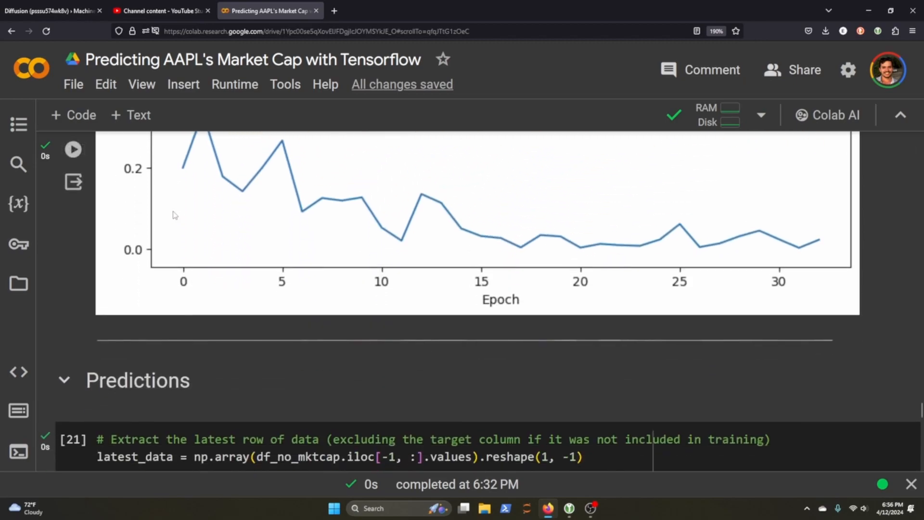
scroll(down, 3)
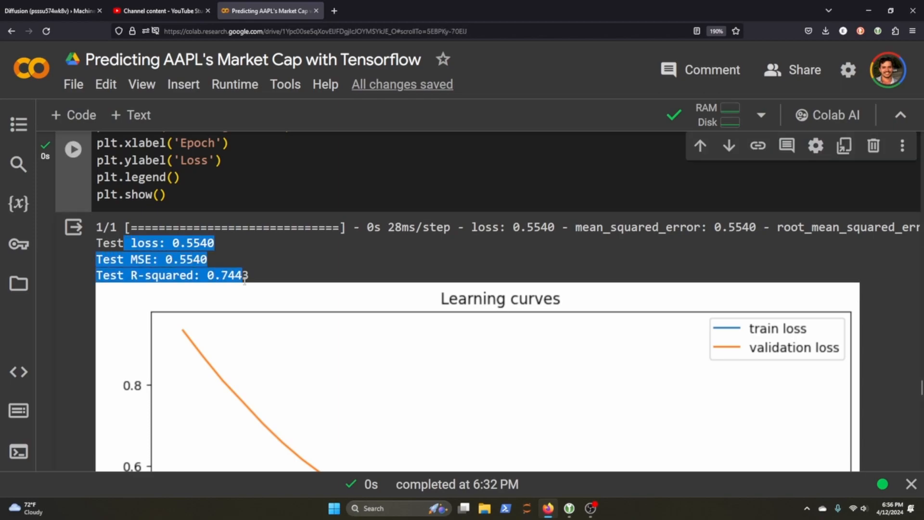
mouse_move(265, 305)
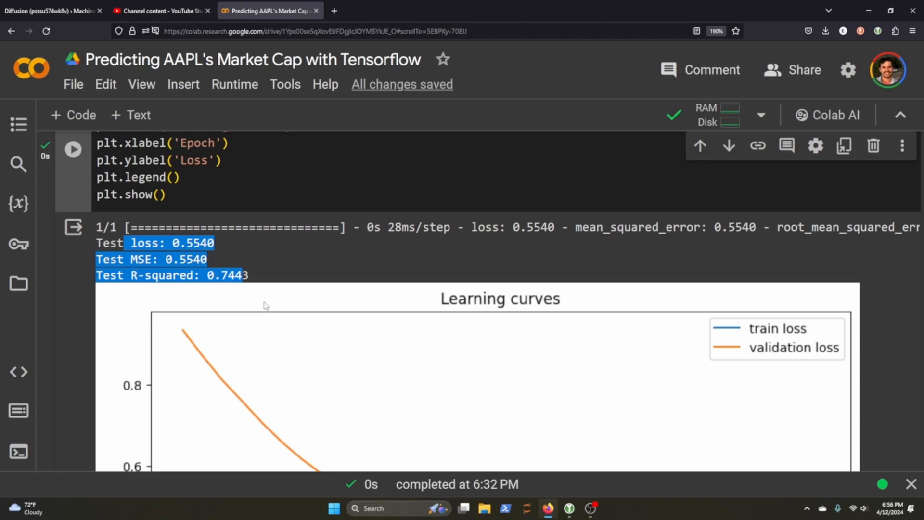
scroll(down, 3)
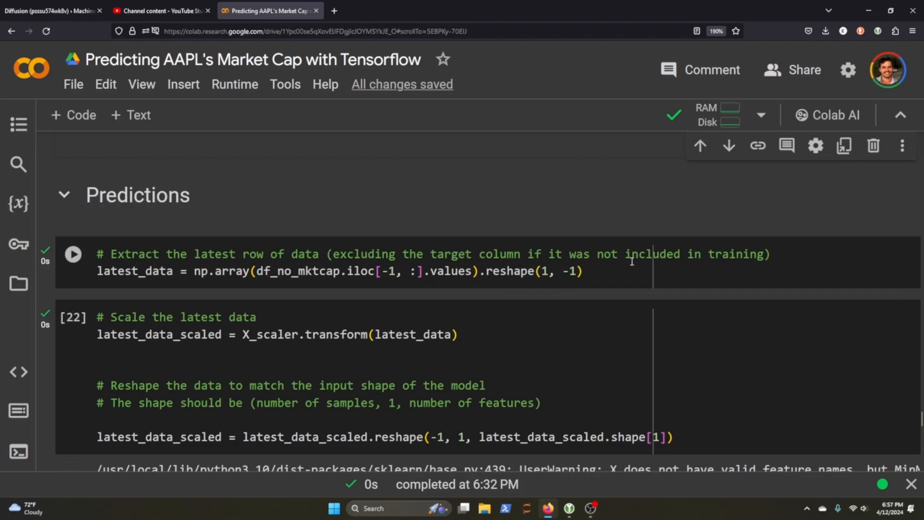
mouse_move(118, 304)
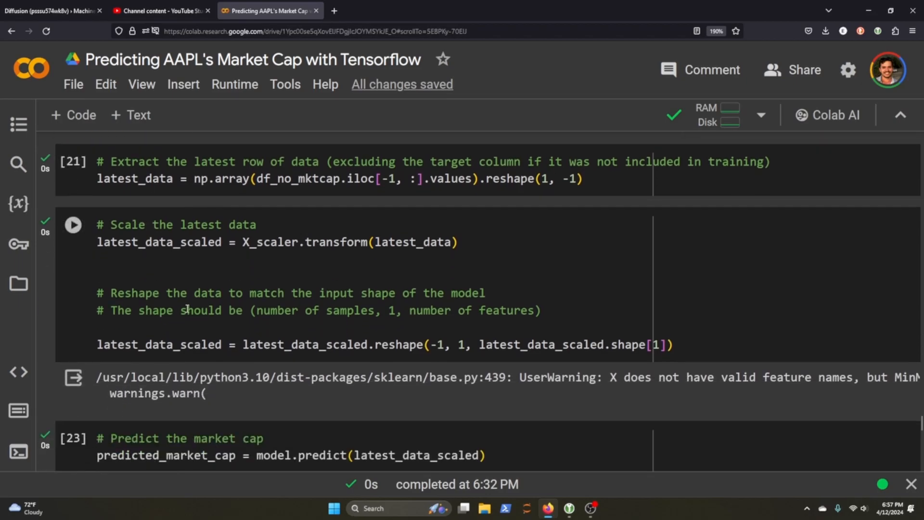
scroll(down, 3)
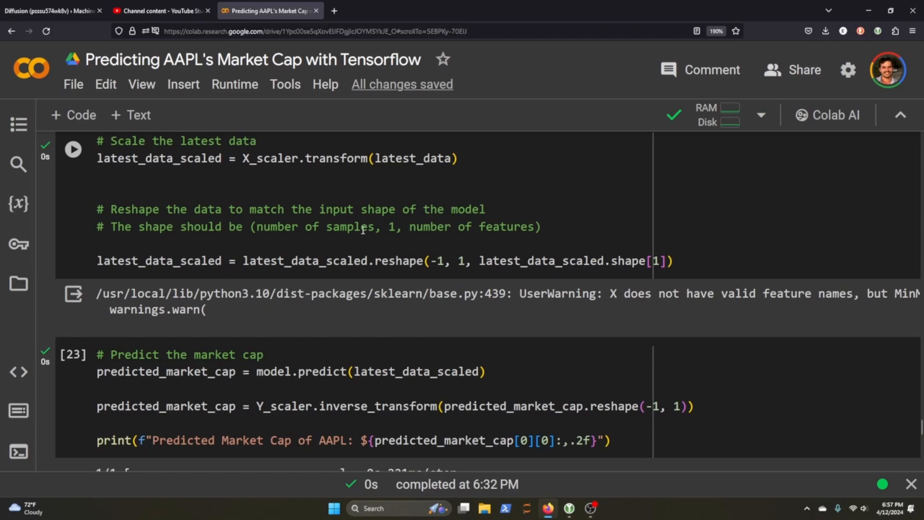
scroll(down, 3)
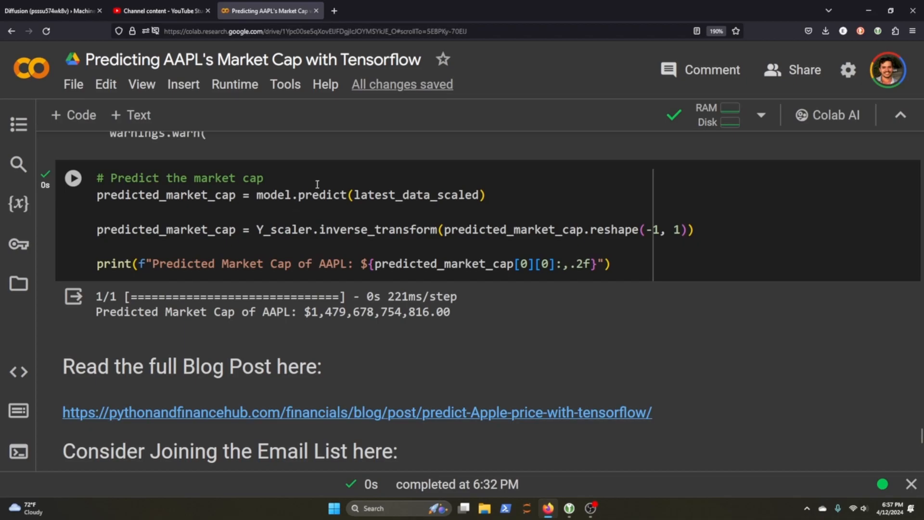
mouse_move(291, 205)
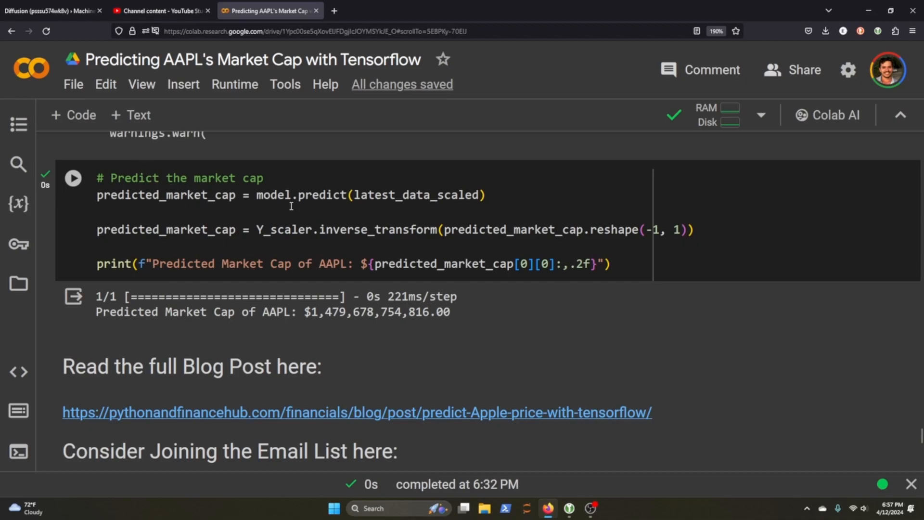
mouse_move(220, 245)
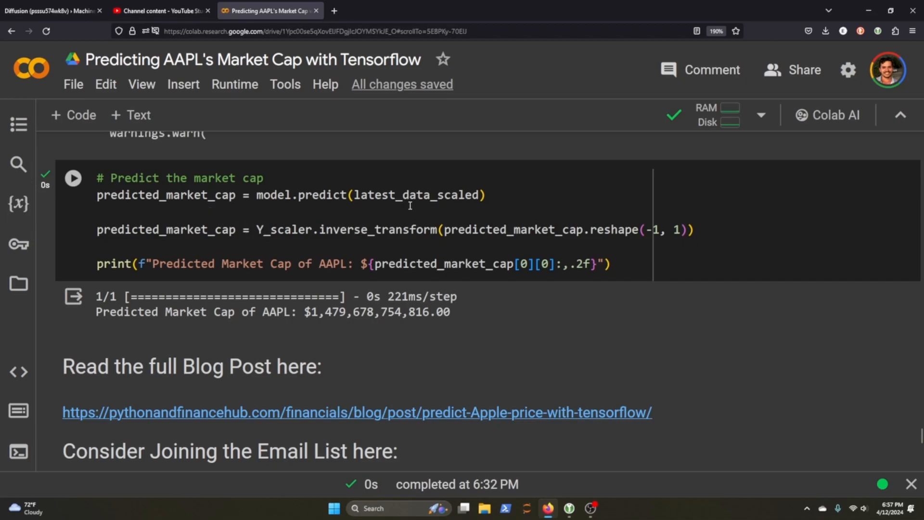
mouse_move(822, 237)
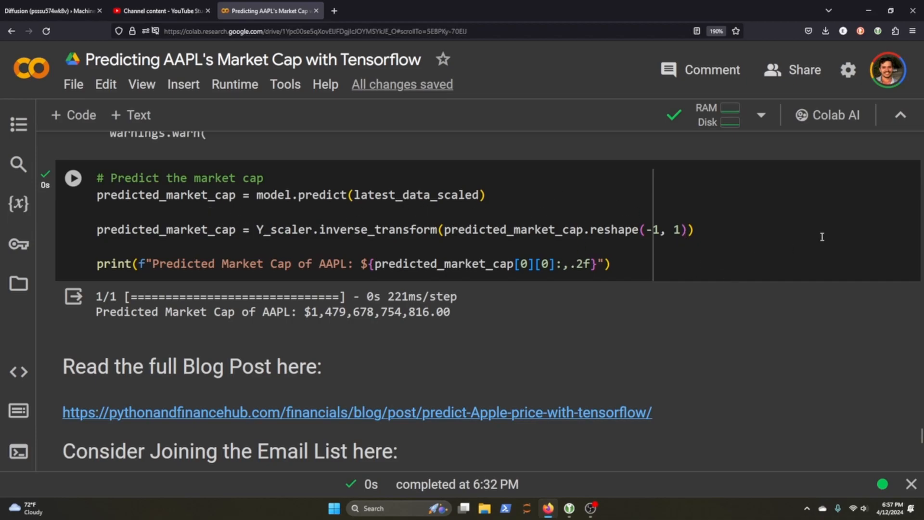
mouse_move(389, 263)
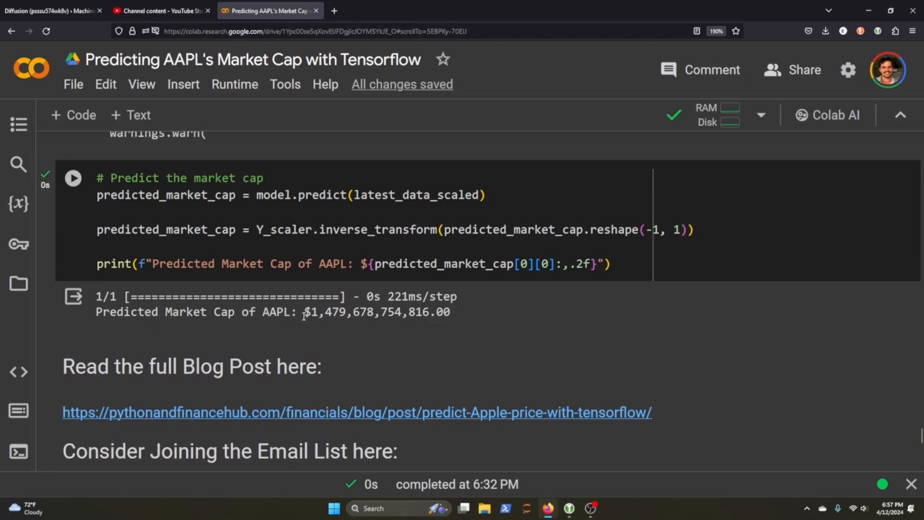
double_click(329, 312)
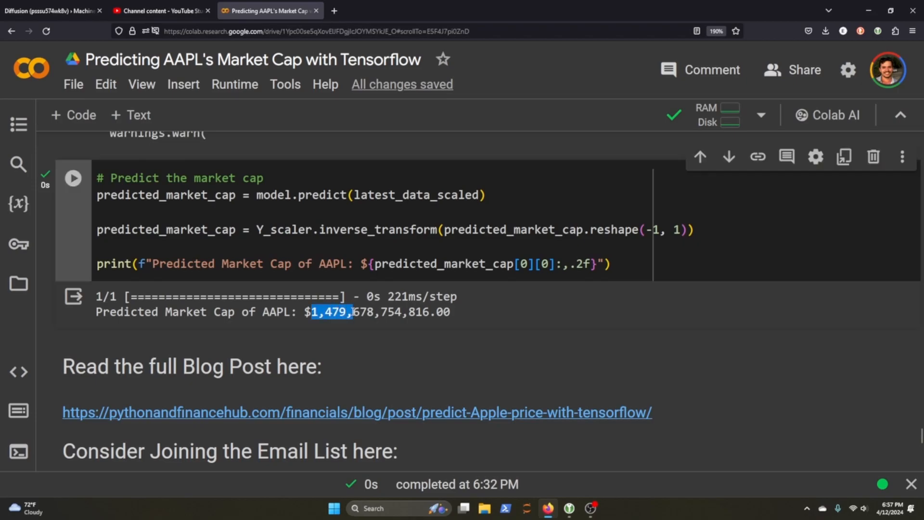
mouse_move(406, 346)
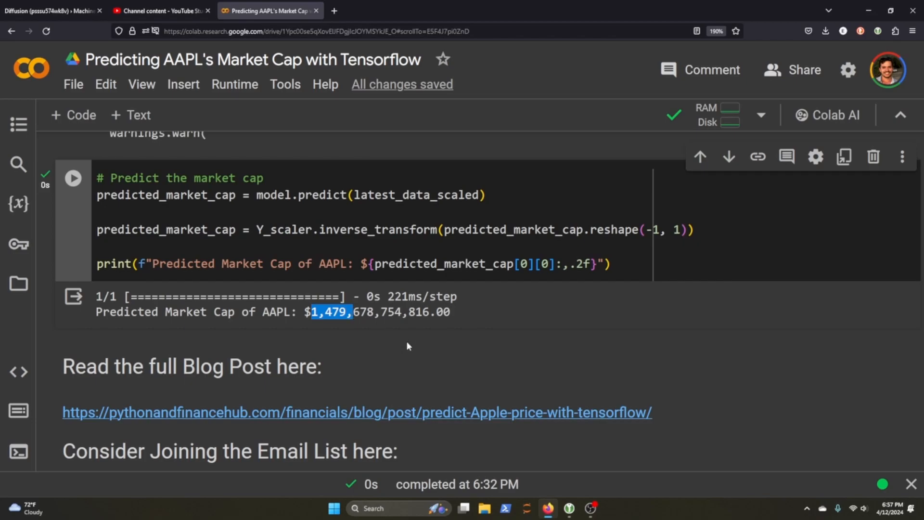
mouse_move(459, 324)
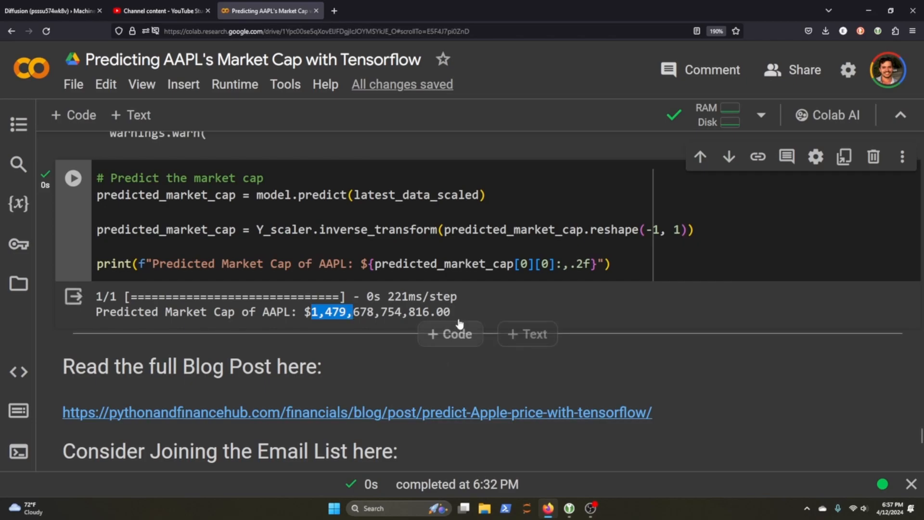
click(873, 156)
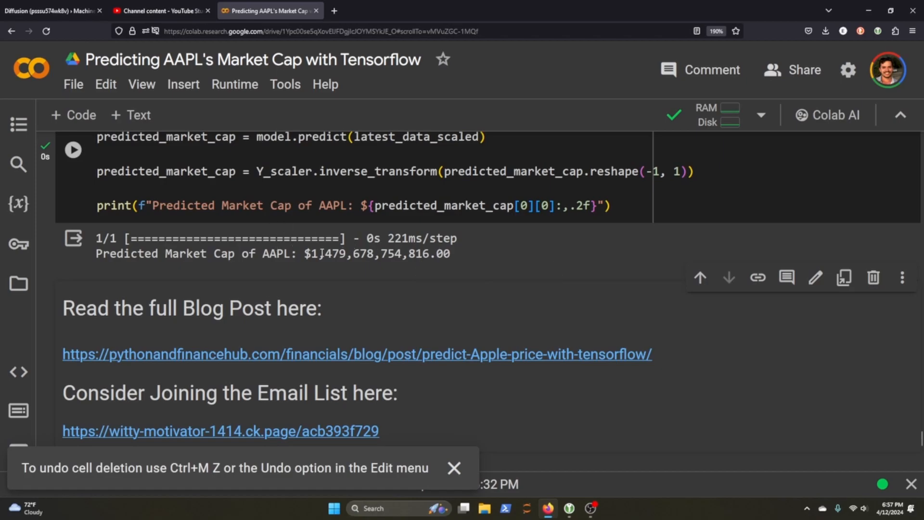
Step: Search DuckDuckGo for Apple's market cap (2.73 T) in a new tab, then return to Colab
click(454, 468)
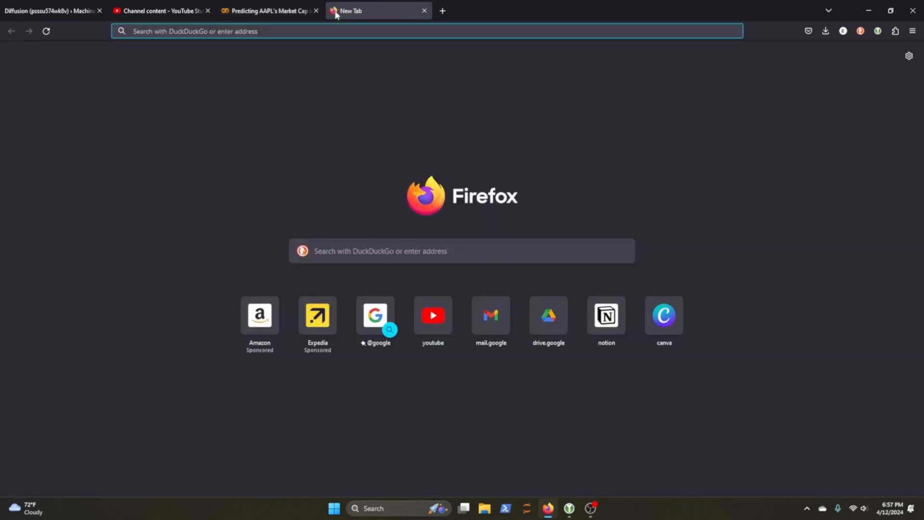
text(Apl)
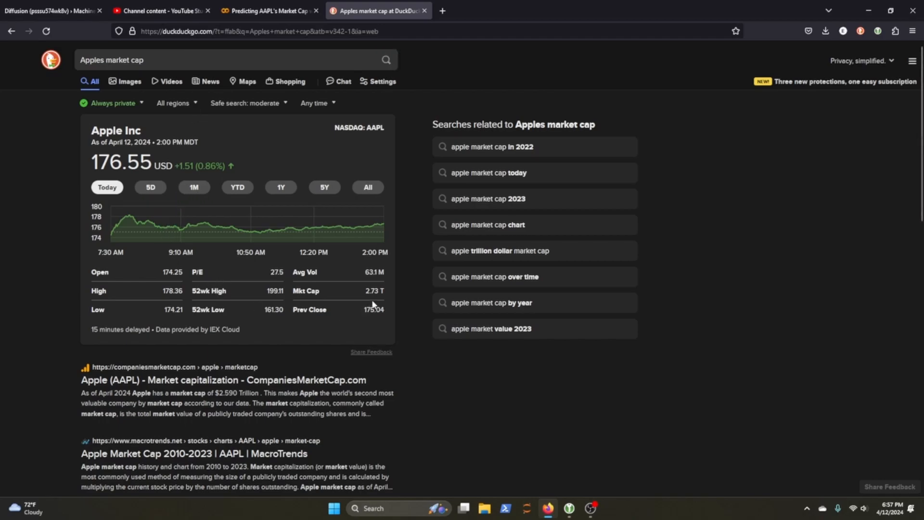
mouse_move(366, 303)
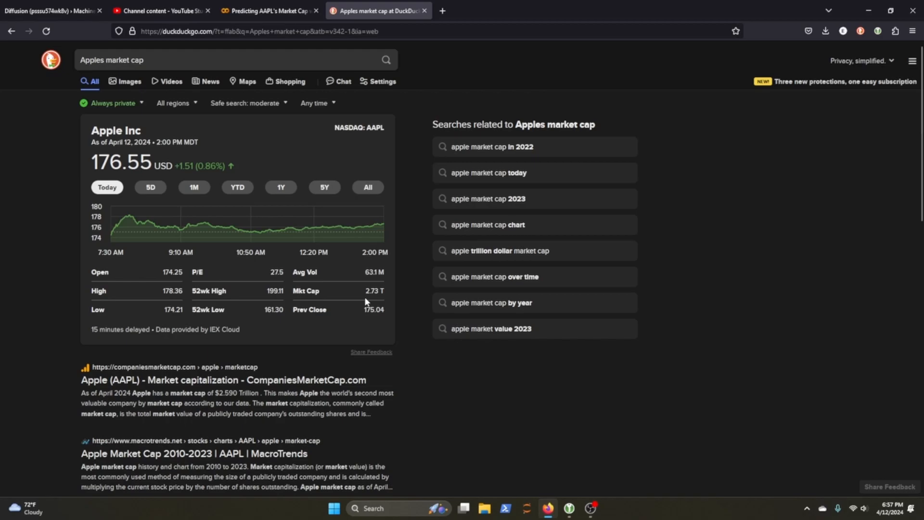
click(269, 10)
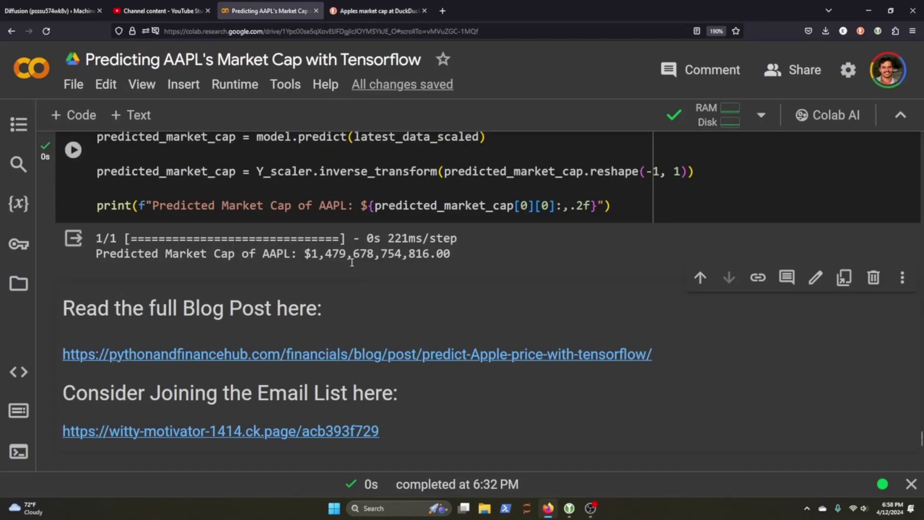
mouse_move(322, 243)
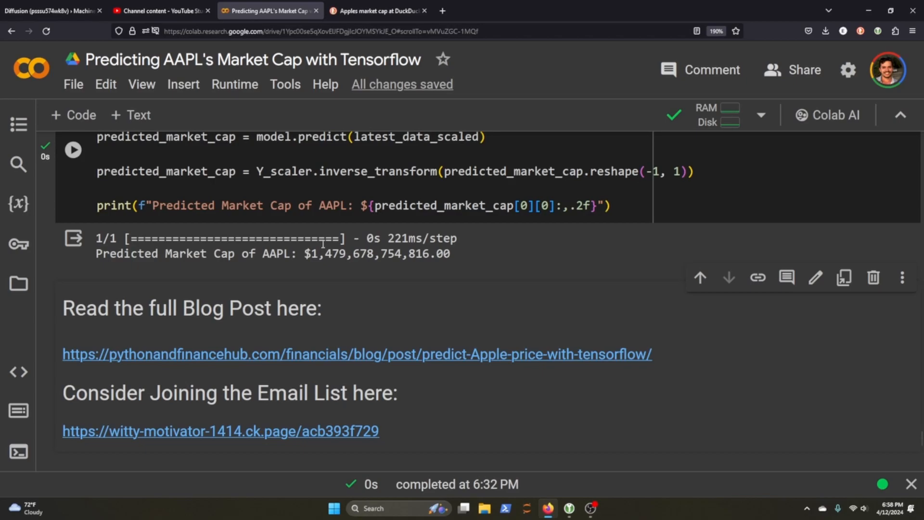
mouse_move(355, 269)
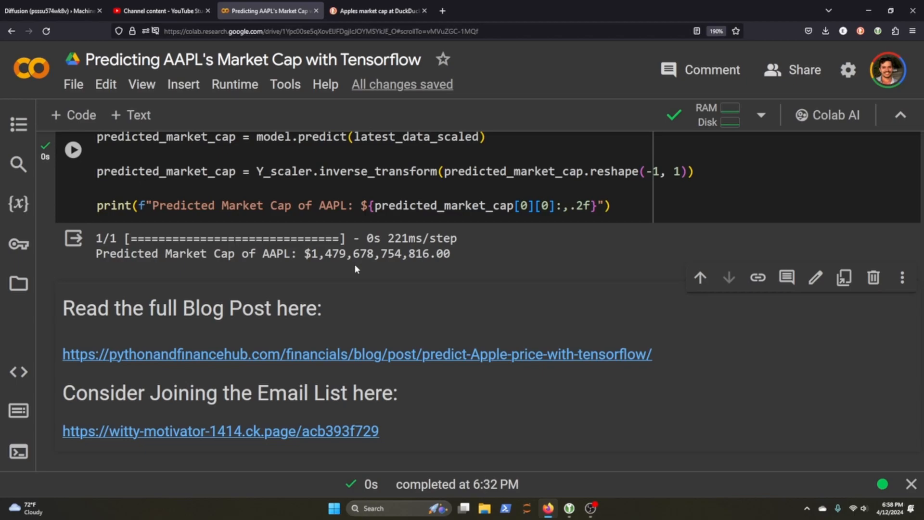
scroll(up, 3)
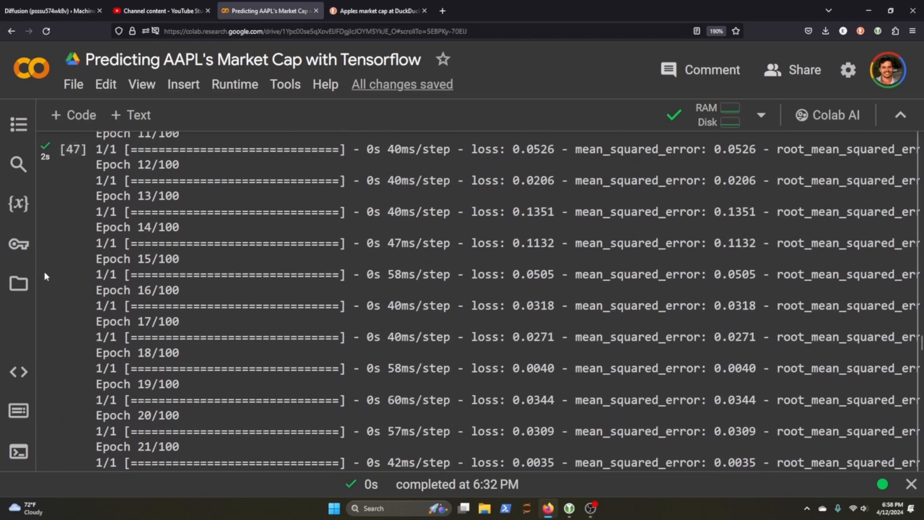
scroll(up, 3)
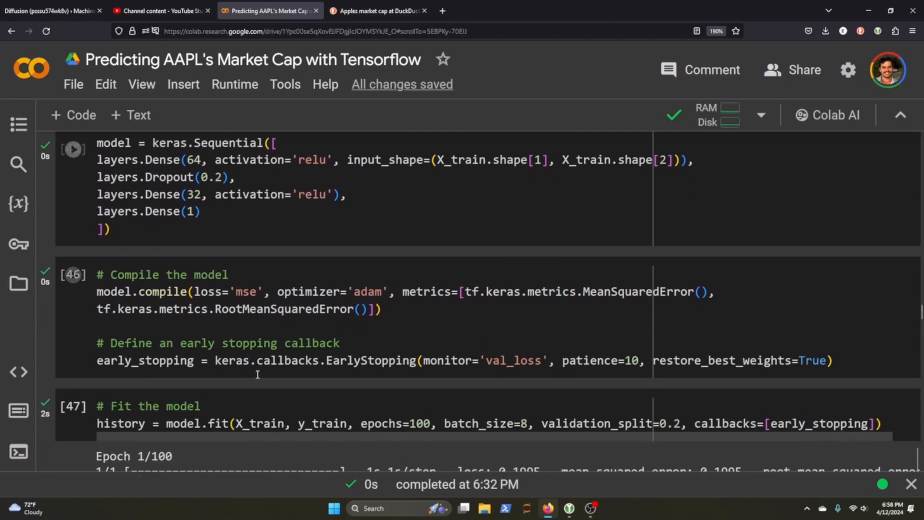
scroll(down, 3)
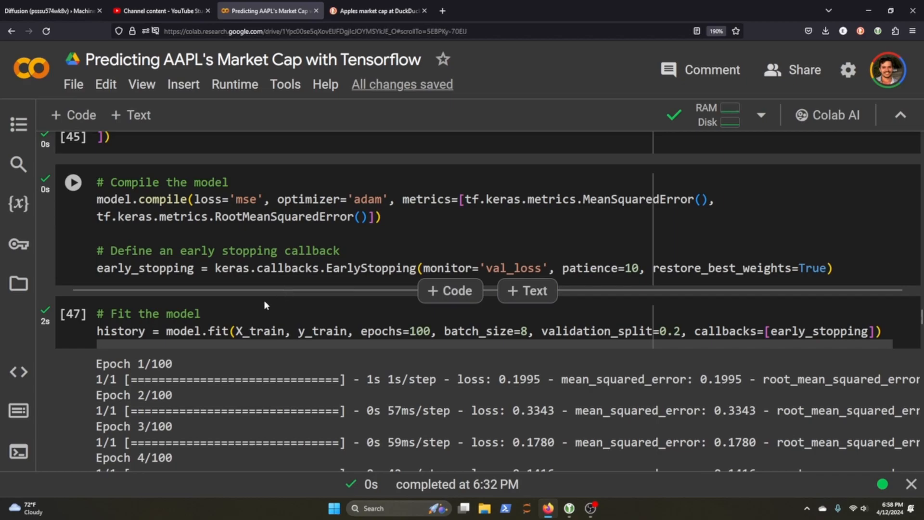
scroll(down, 3)
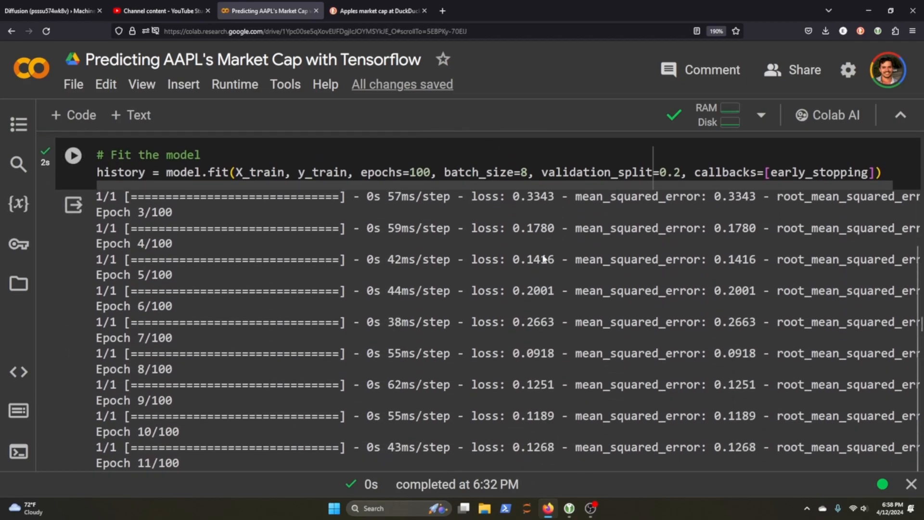
scroll(up, 3)
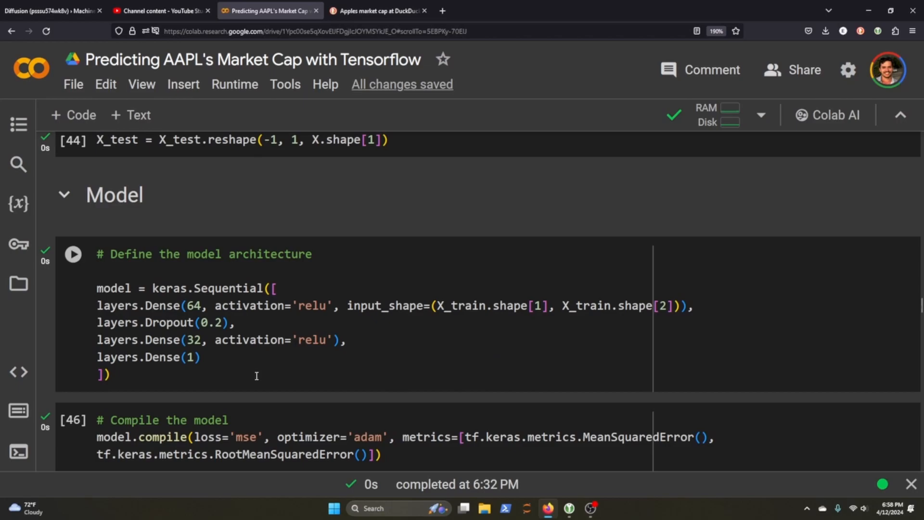
scroll(up, 3)
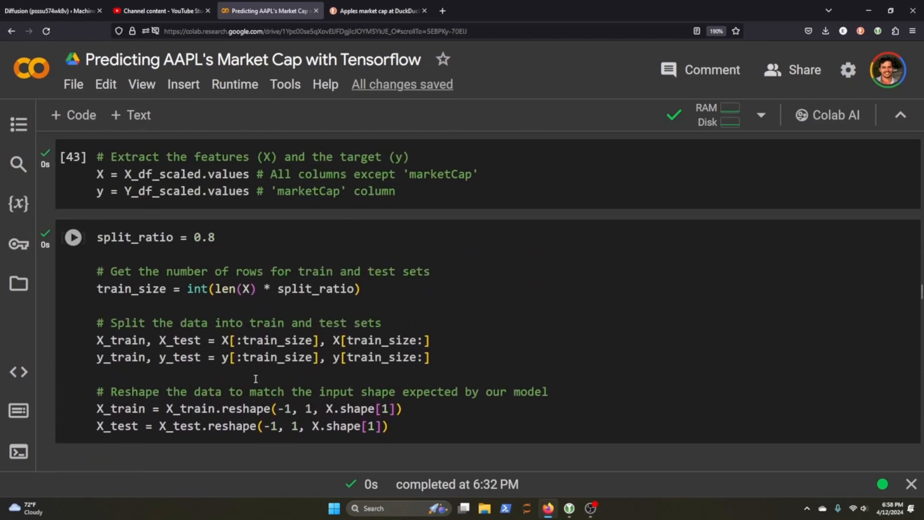
scroll(up, 3)
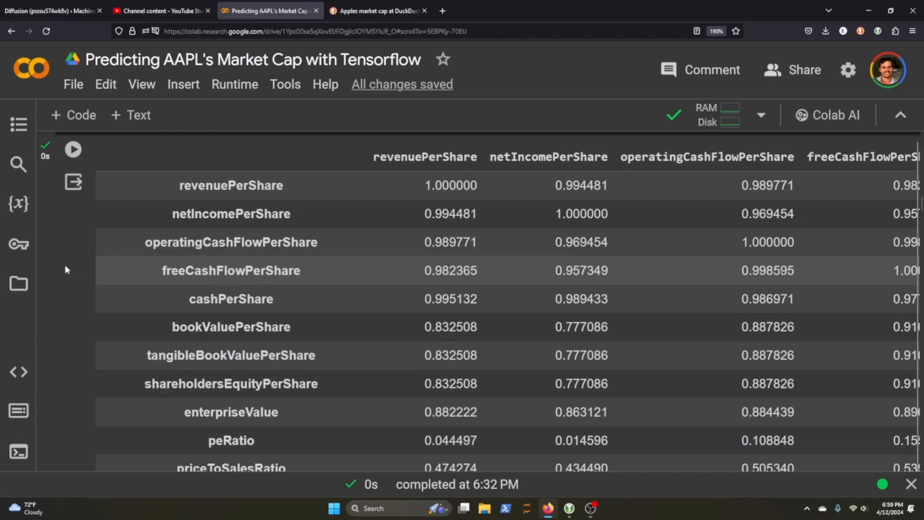
scroll(up, 3)
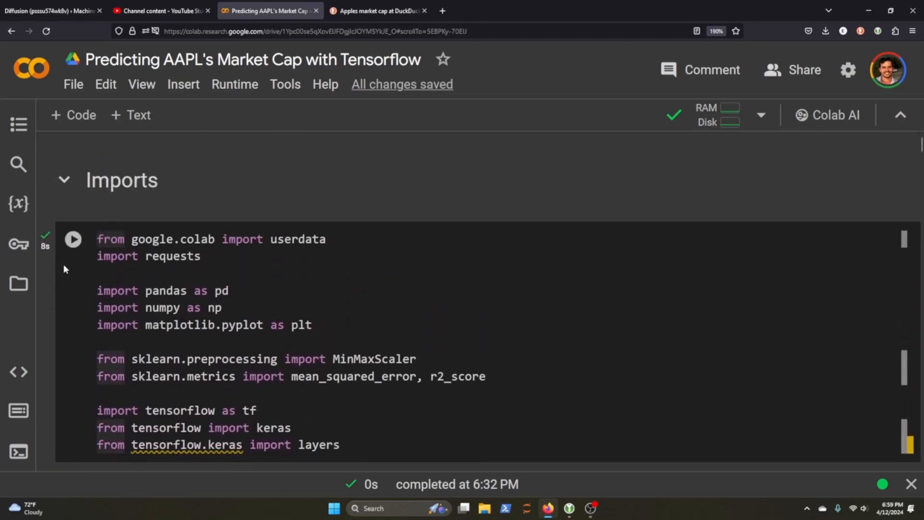